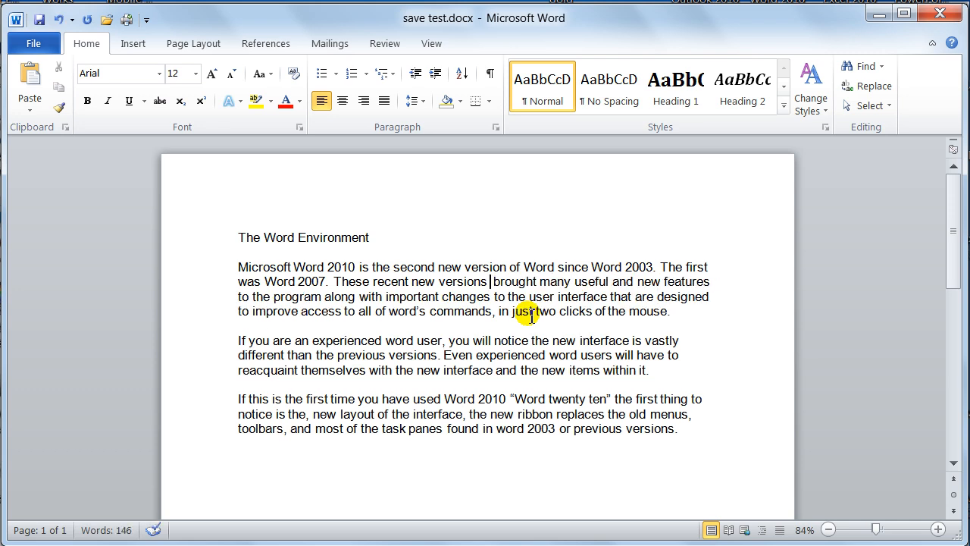
# Step: Add 'have' before 'brought', delete the phrase 'These recent new versions have brought', then undo to restore it
pyautogui.write('have')
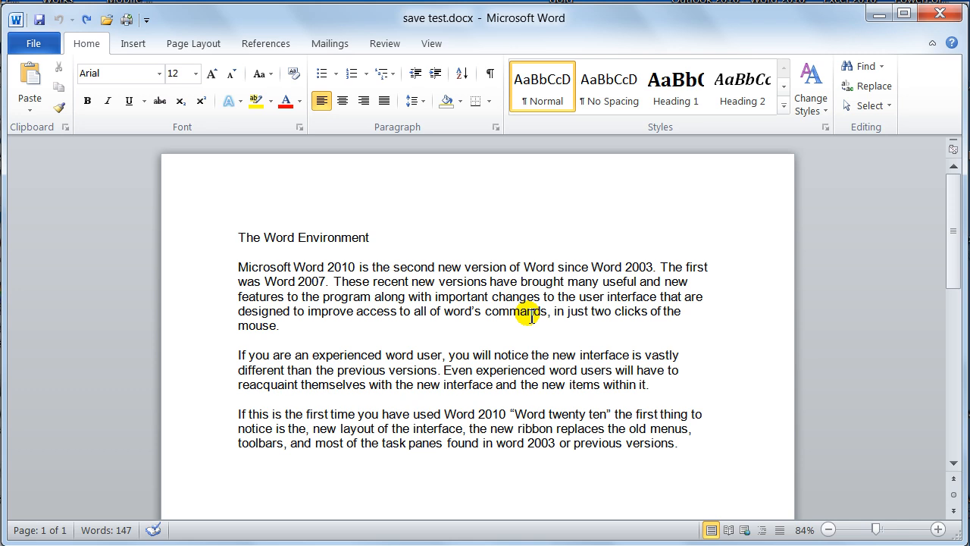
pyautogui.moveTo(656, 226)
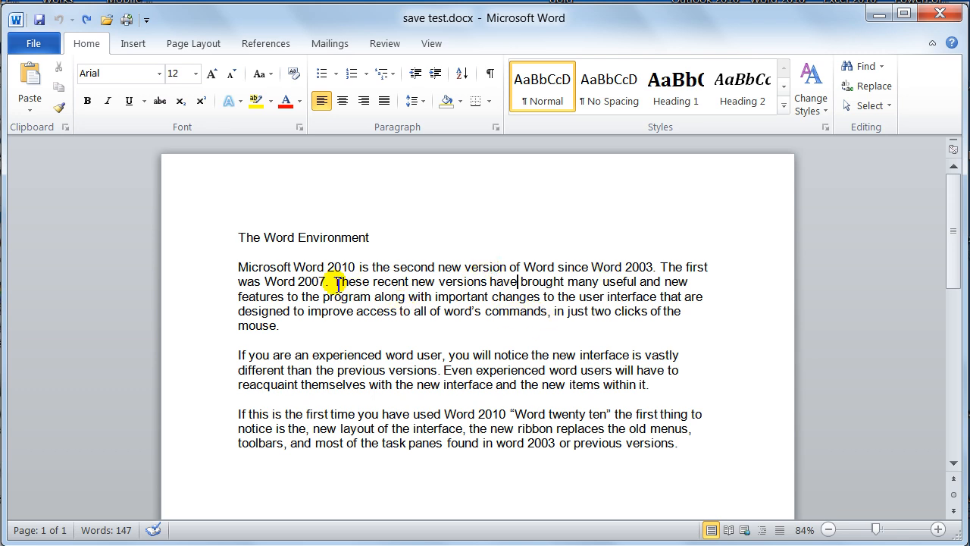
pyautogui.moveTo(525, 267); pyautogui.dragTo(330, 281)
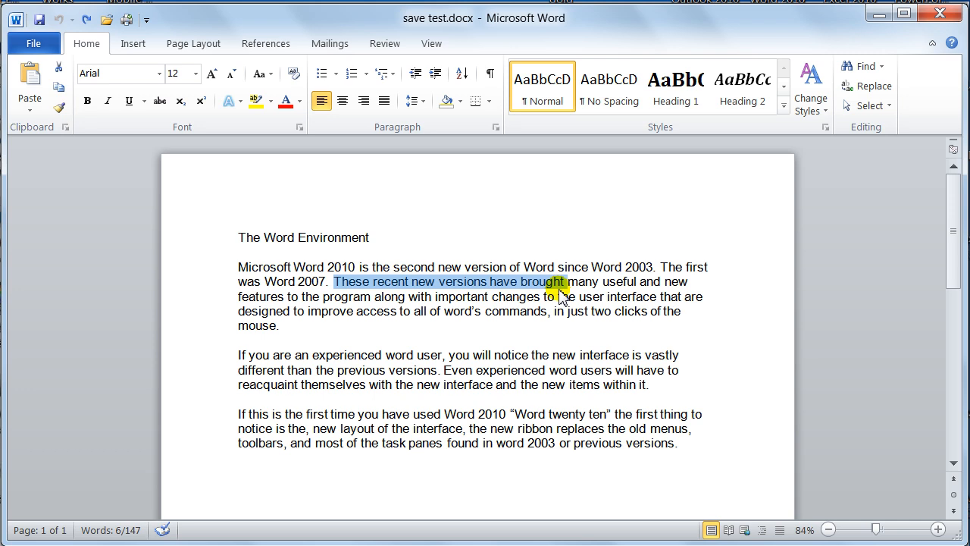
pyautogui.press('Delete')
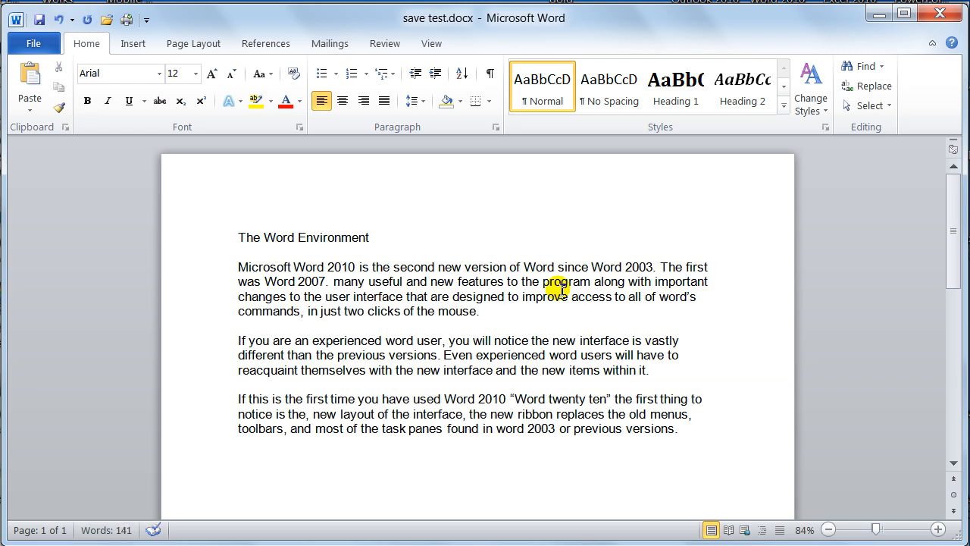
pyautogui.write('These recent new versions have brought')
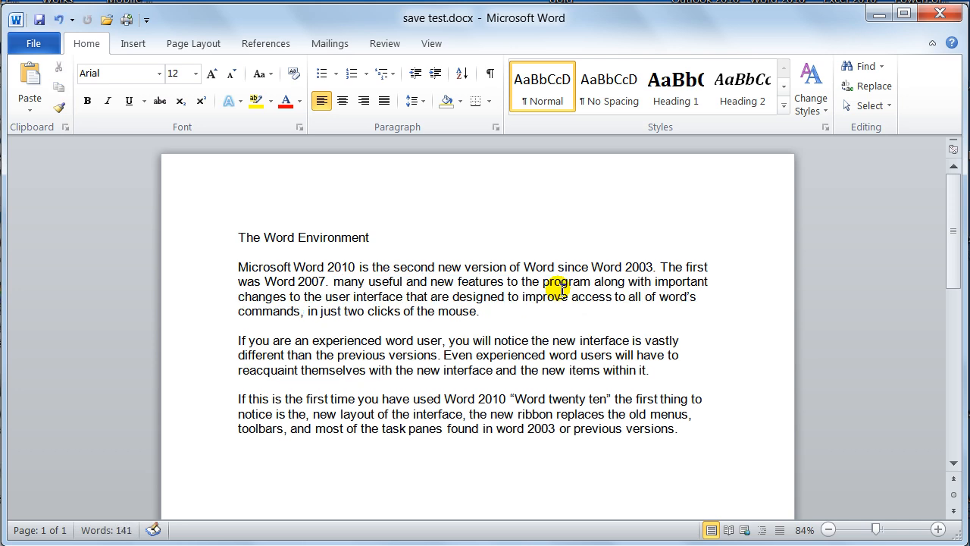
pyautogui.write('These recent new versions have brought many useful and new')
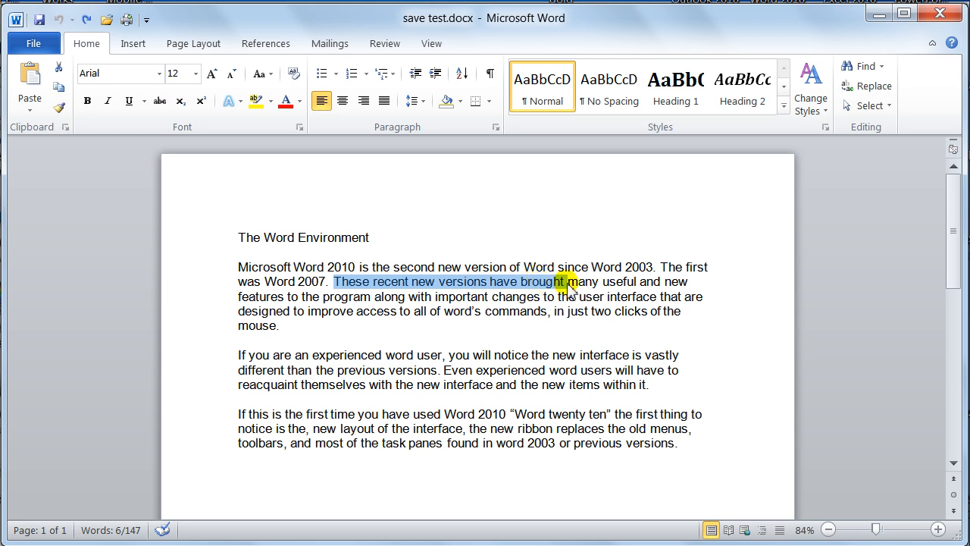
# Step: Reselect the restored phrase 'These recent new versions have brought' and clear the selection
pyautogui.click(333, 281)
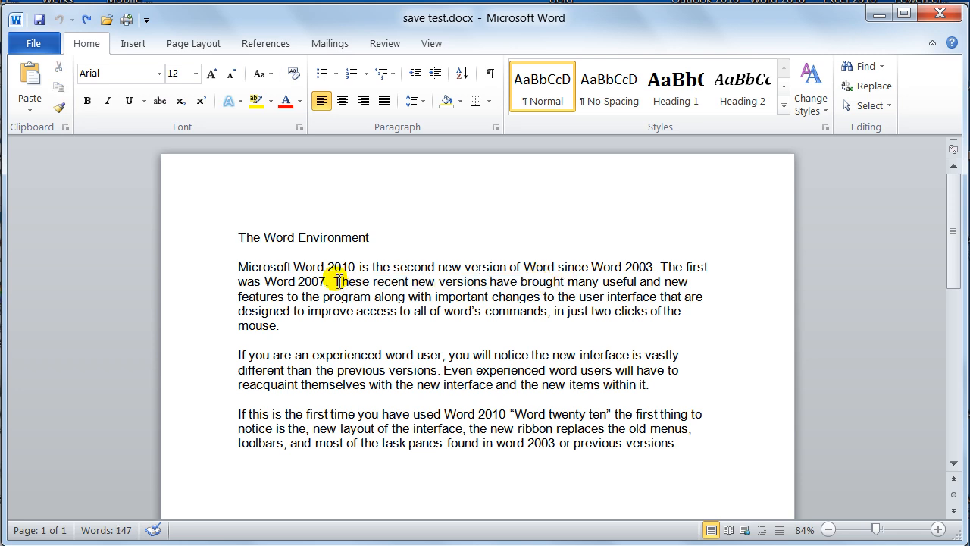
pyautogui.moveTo(332, 280); pyautogui.dragTo(564, 280)
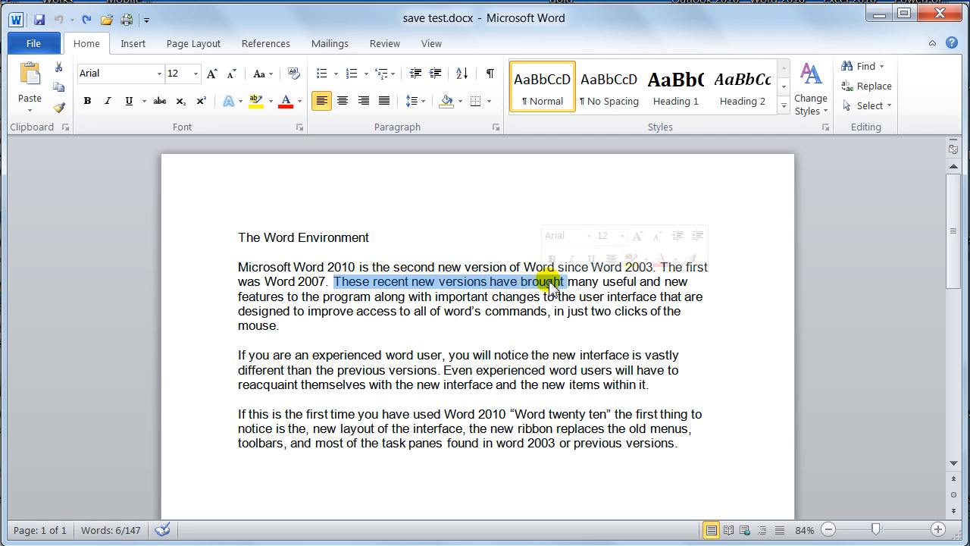
pyautogui.click(523, 277)
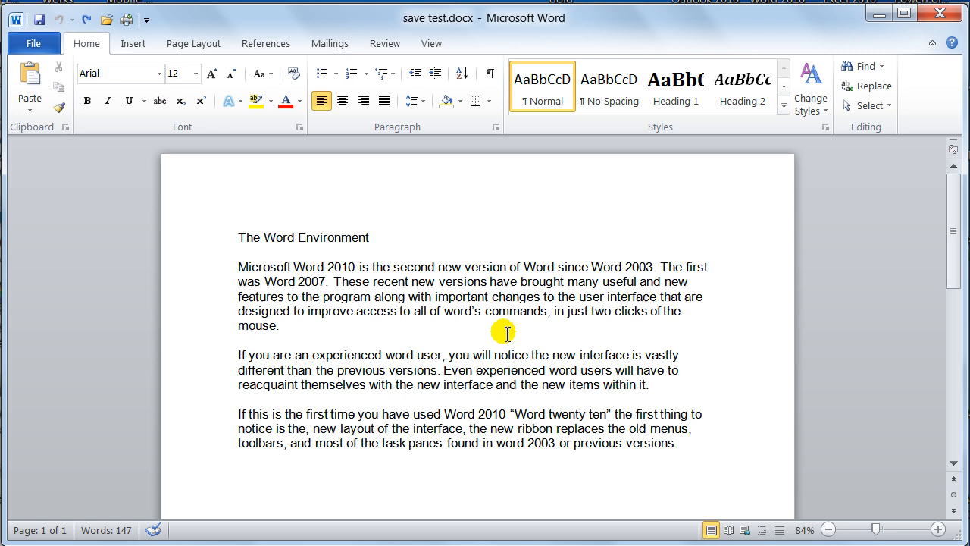
pyautogui.moveTo(503, 324)
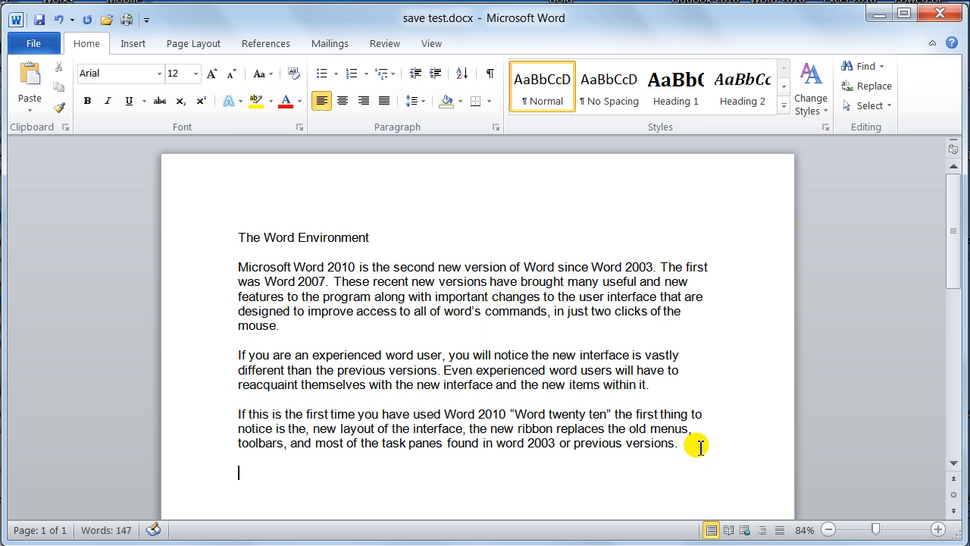
pyautogui.moveTo(294, 237)
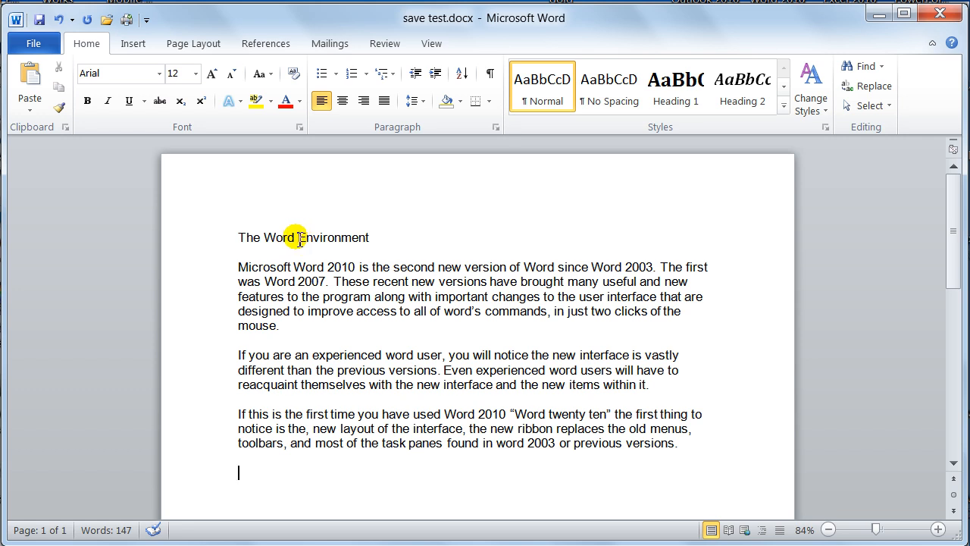
pyautogui.doubleClick(335, 236)
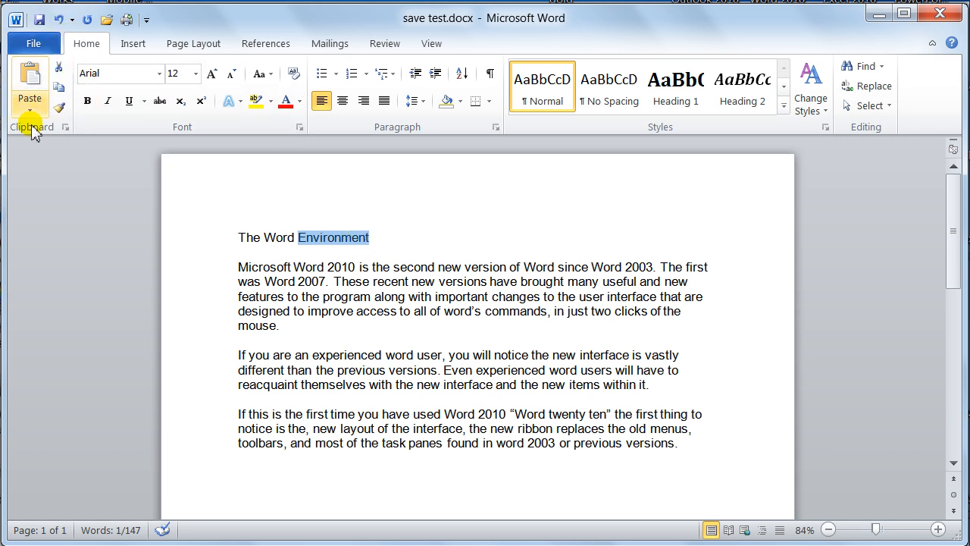
pyautogui.moveTo(57, 73)
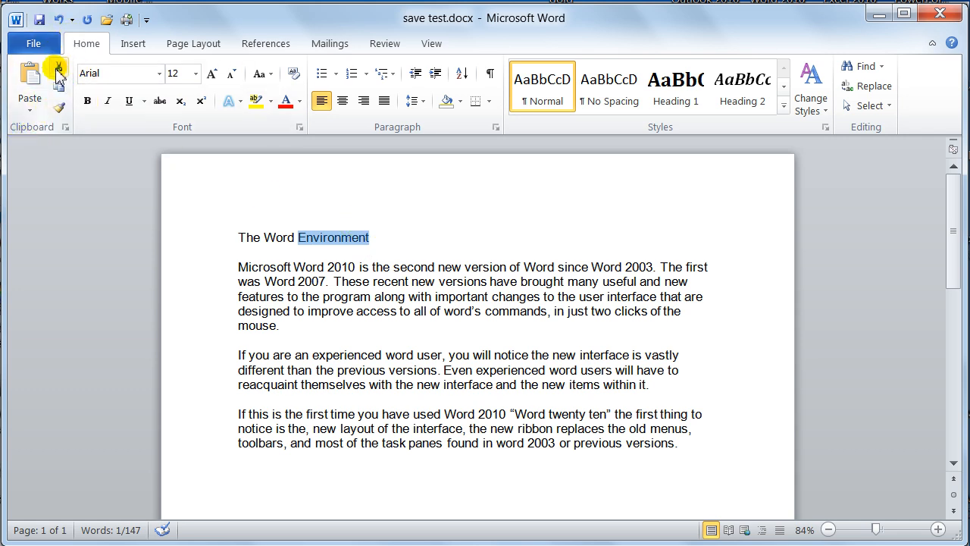
pyautogui.moveTo(55, 74)
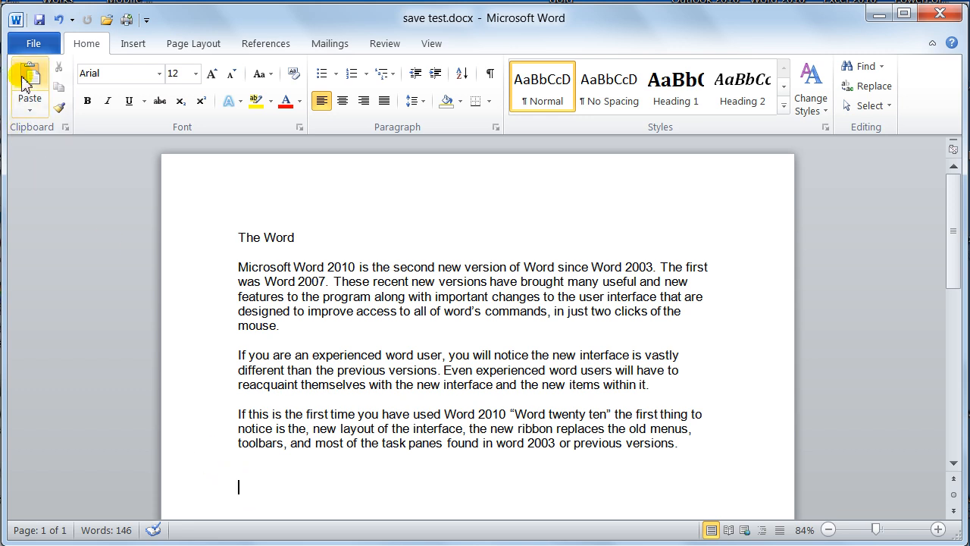
pyautogui.click(29, 75)
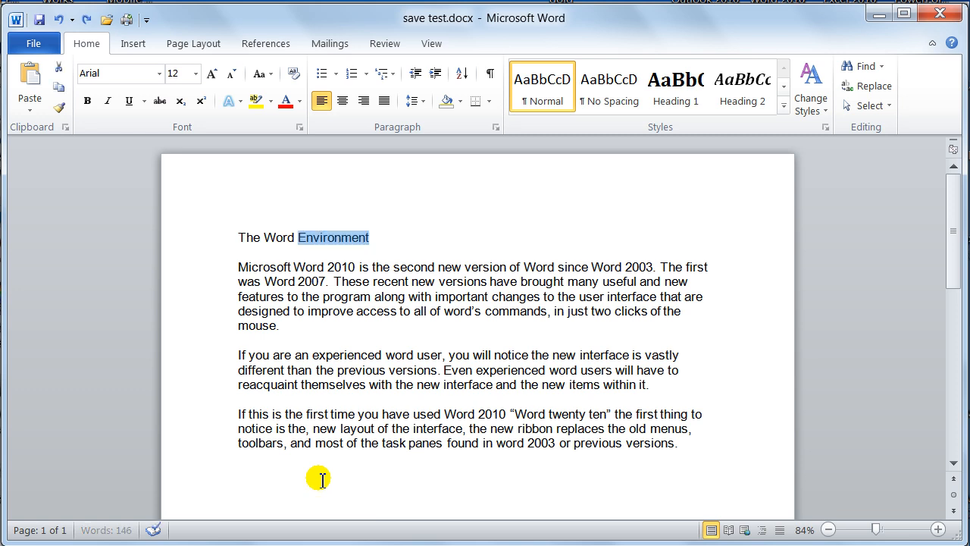
pyautogui.doubleClick(333, 237)
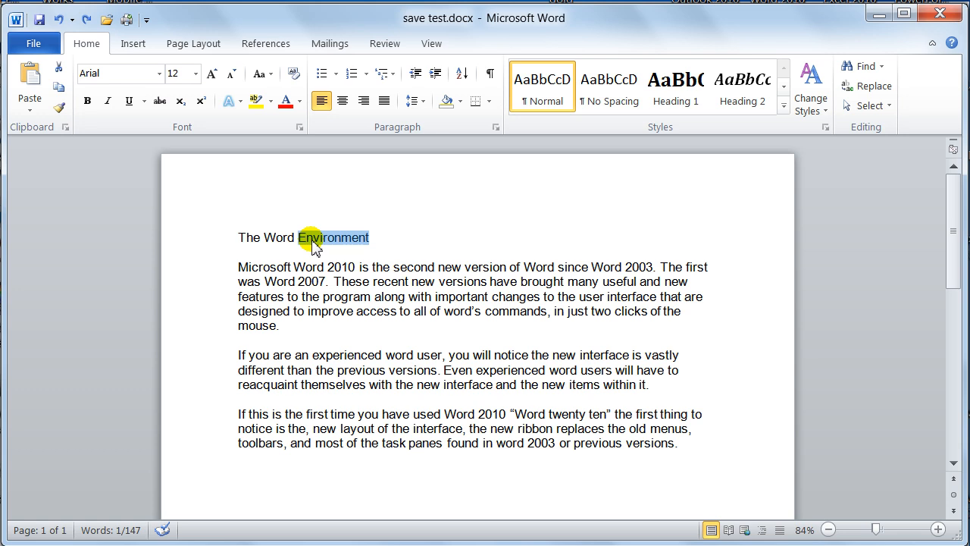
pyautogui.moveTo(219, 185)
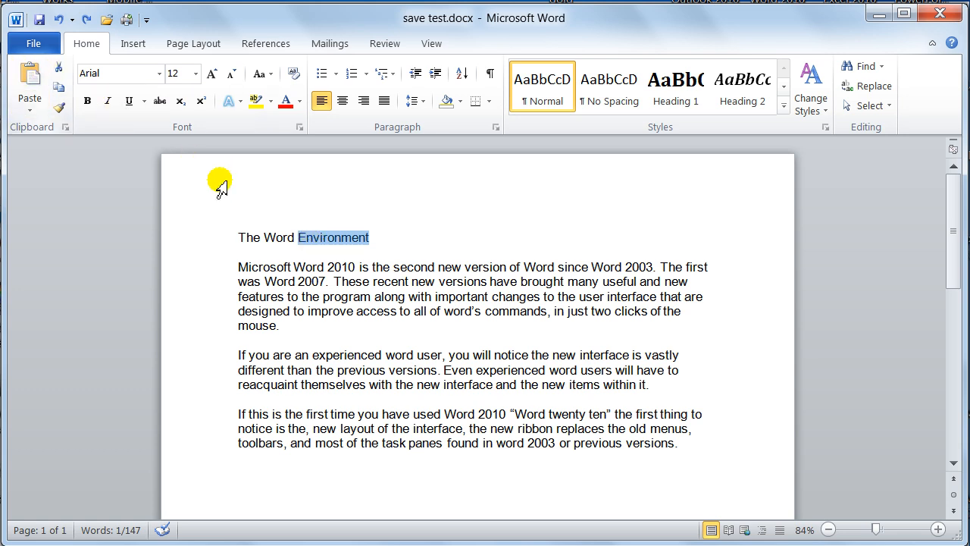
pyautogui.rightClick(331, 236)
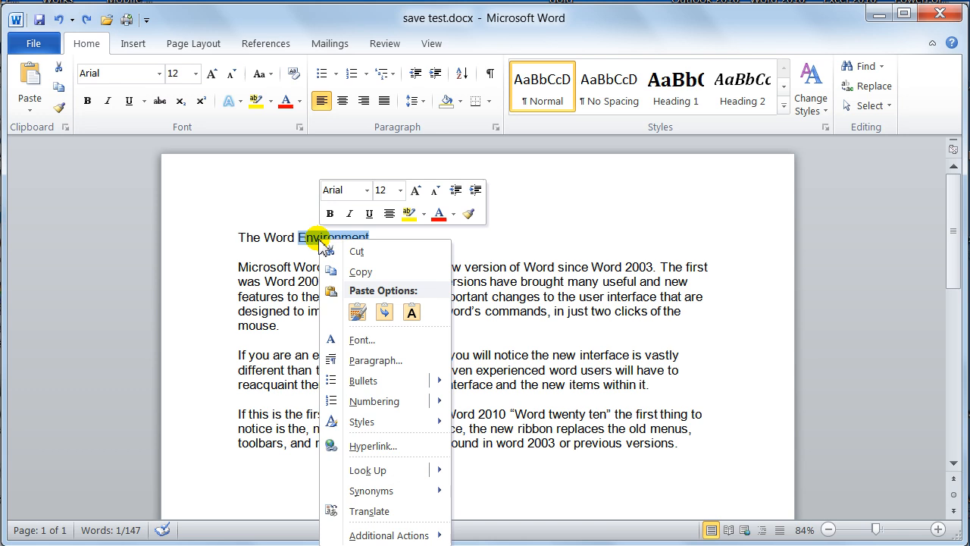
pyautogui.moveTo(358, 250)
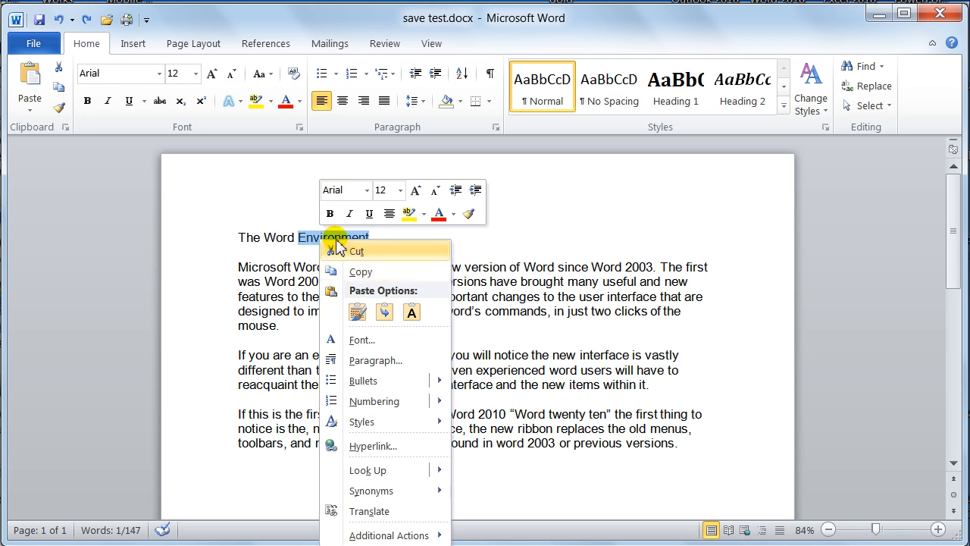
pyautogui.click(331, 244)
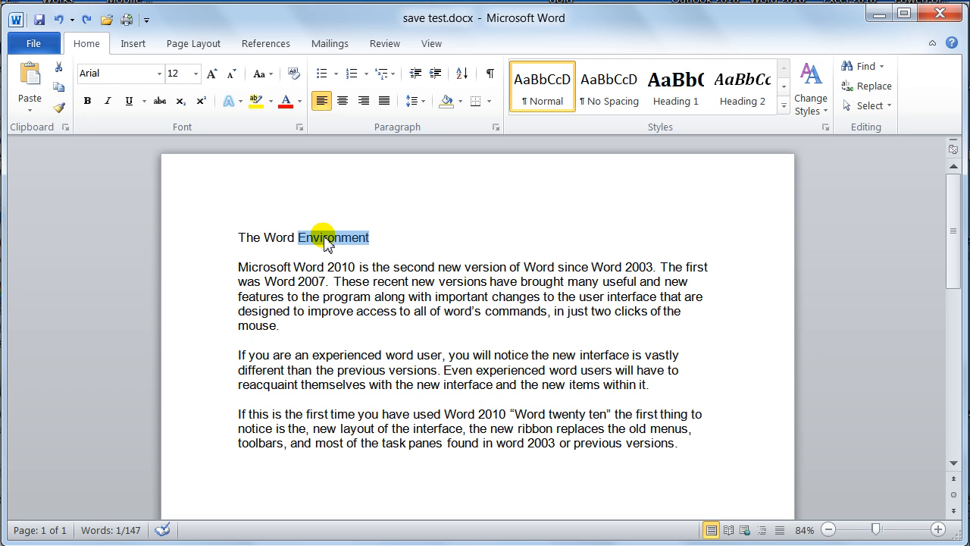
pyautogui.press('Delete')
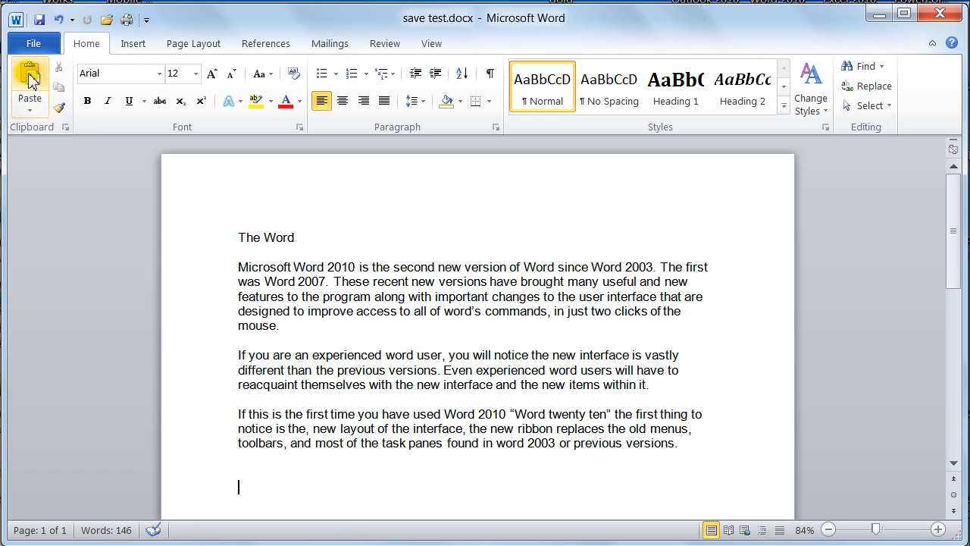
pyautogui.moveTo(30, 73)
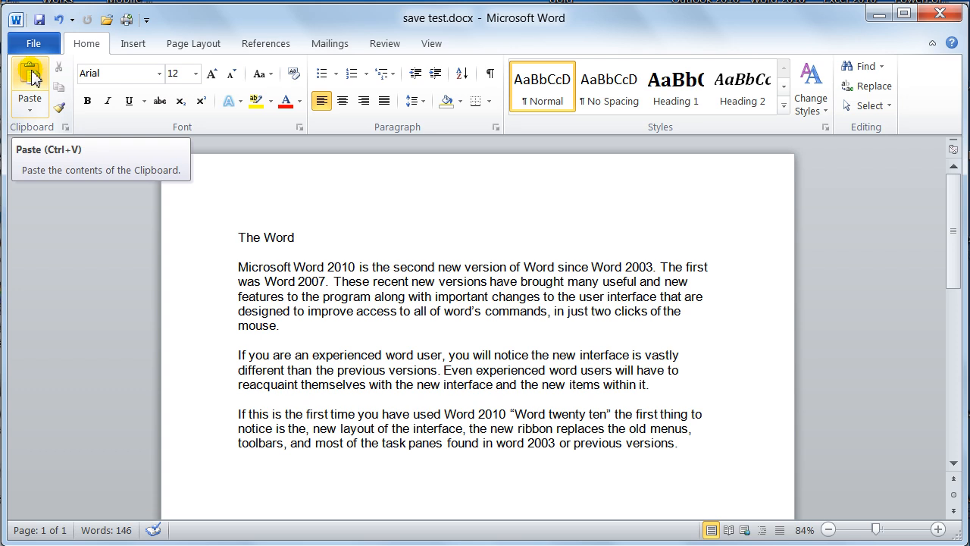
pyautogui.click(29, 71)
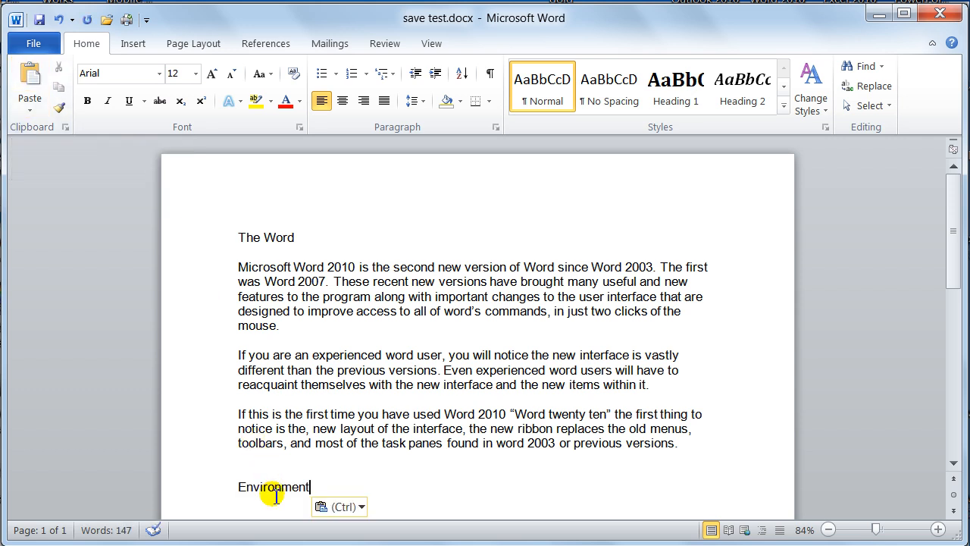
pyautogui.rightClick(275, 497)
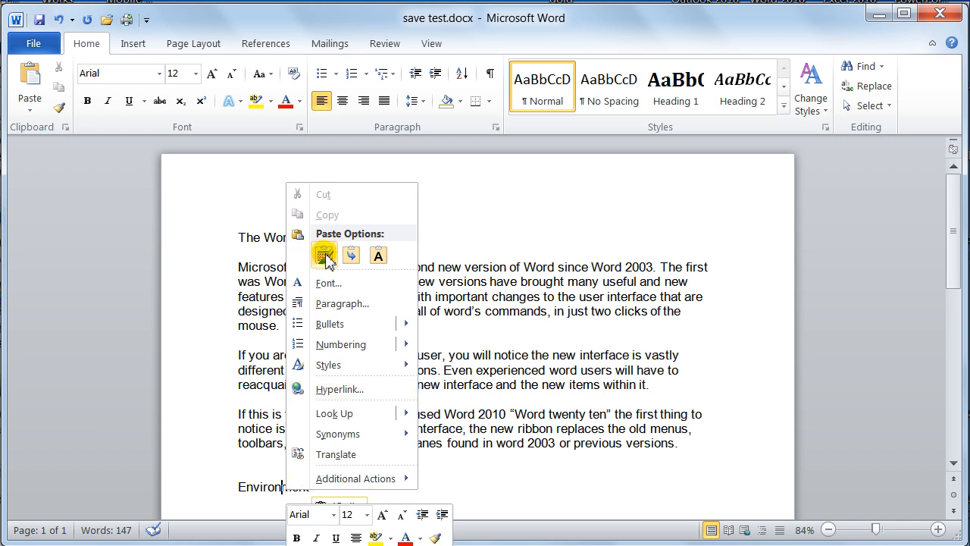
pyautogui.moveTo(280, 370)
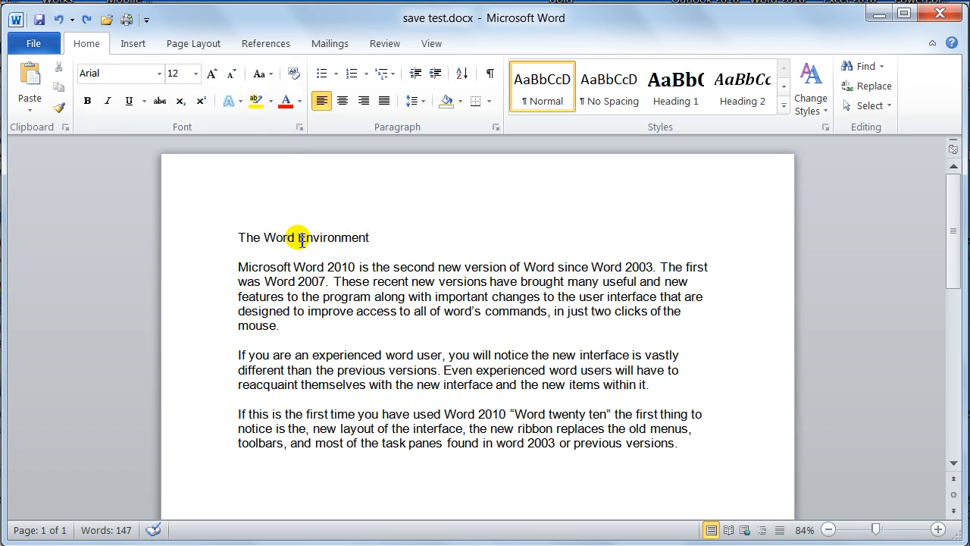
# Step: Cut 'Environment' from the heading and paste it on the last line keeping its original formatting
pyautogui.doubleClick(333, 236)
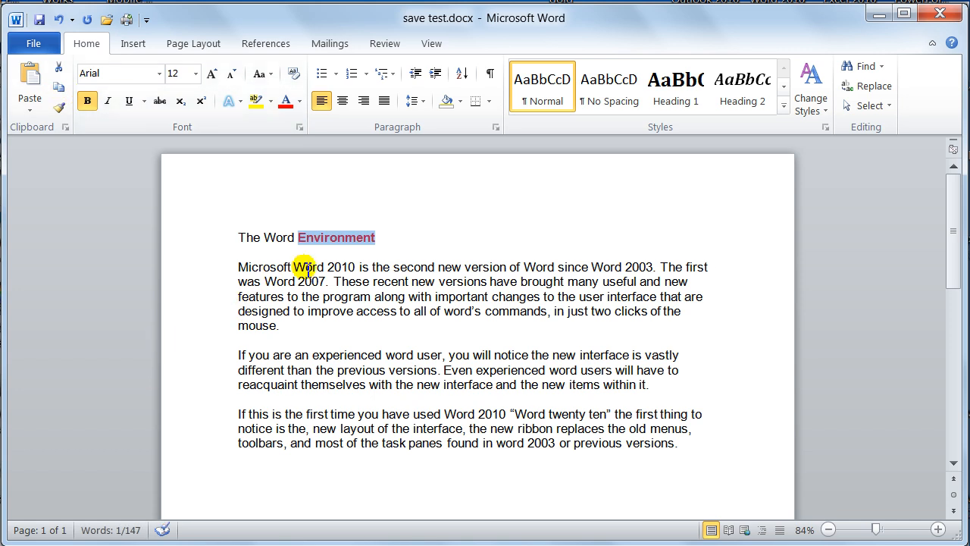
pyautogui.rightClick(326, 236)
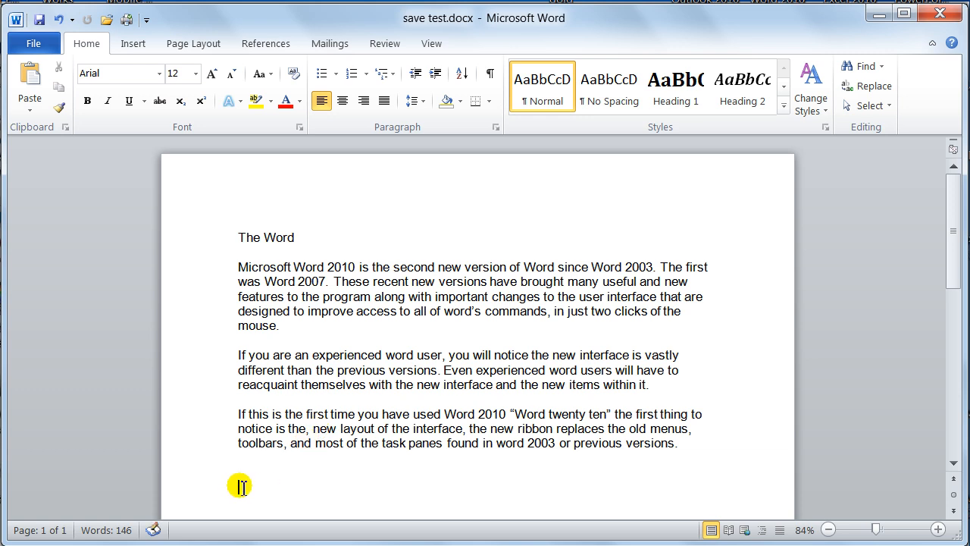
pyautogui.rightClick(241, 494)
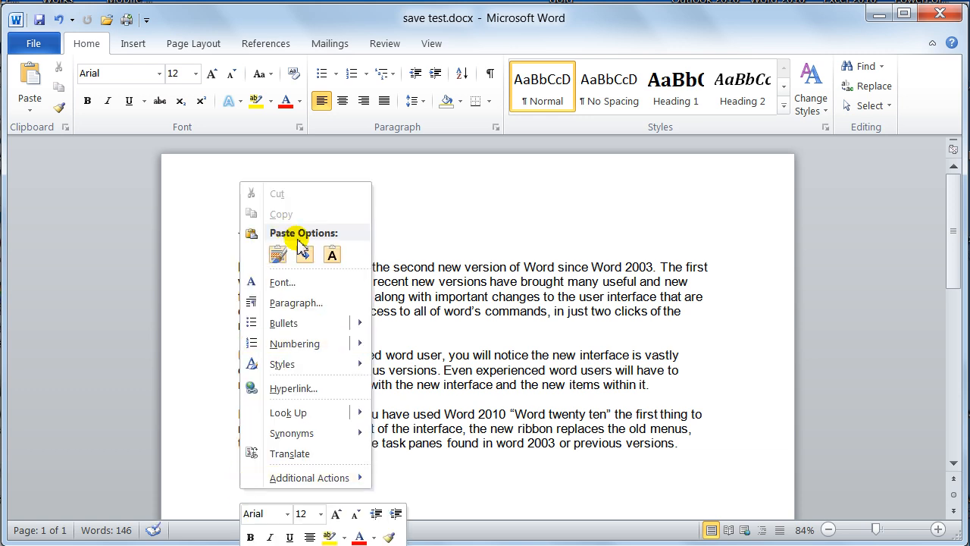
pyautogui.click(279, 255)
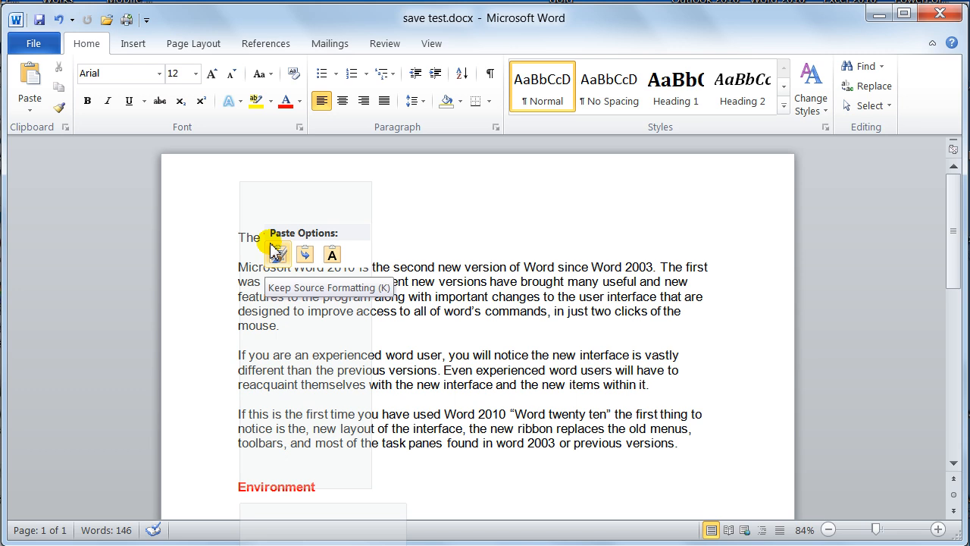
pyautogui.moveTo(303, 254)
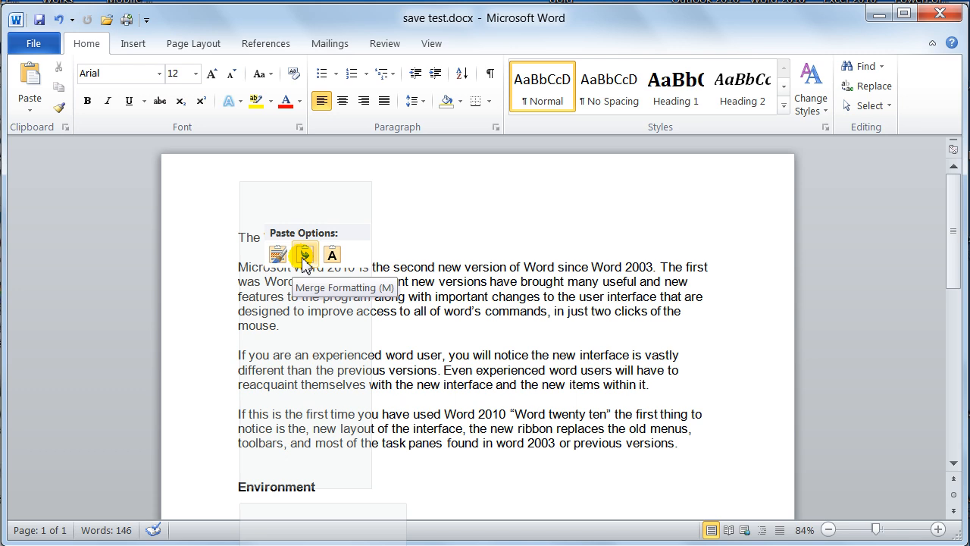
pyautogui.moveTo(330, 254)
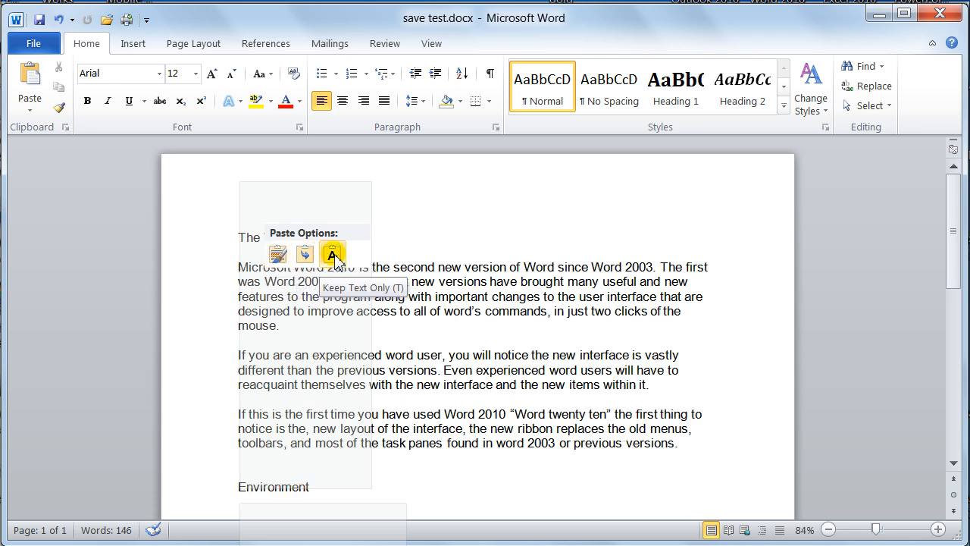
pyautogui.moveTo(279, 253)
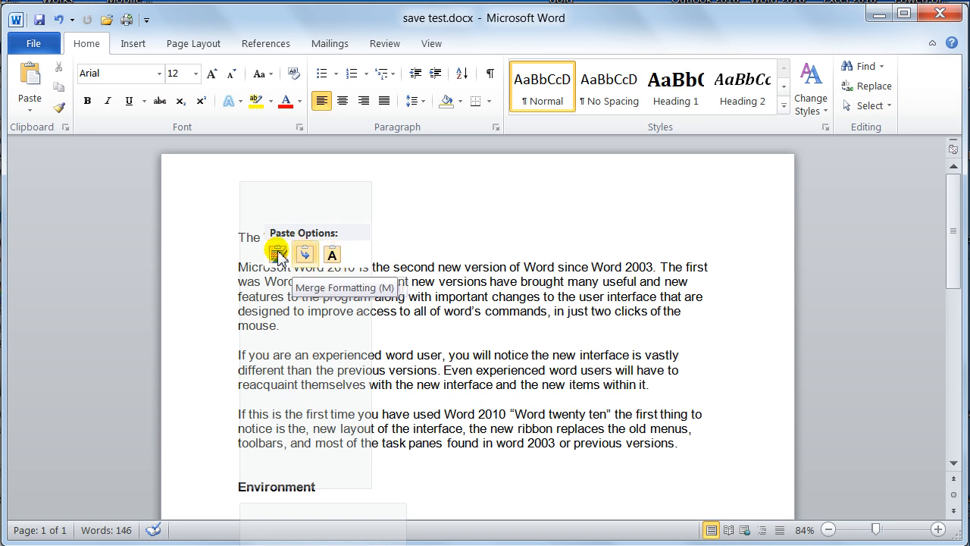
pyautogui.moveTo(278, 253)
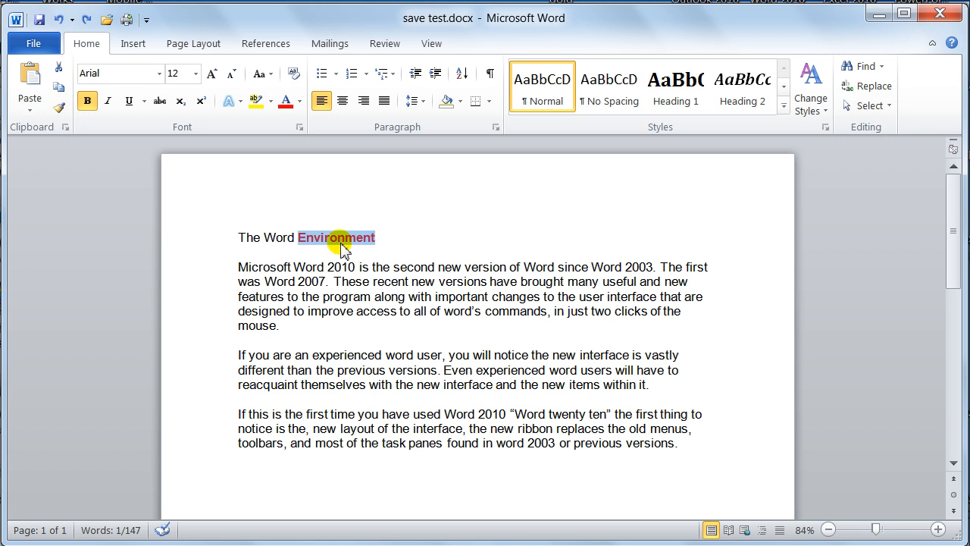
# Step: Copy the red bold title word 'Environment' and paste a copy at the end of the document
pyautogui.click(346, 237)
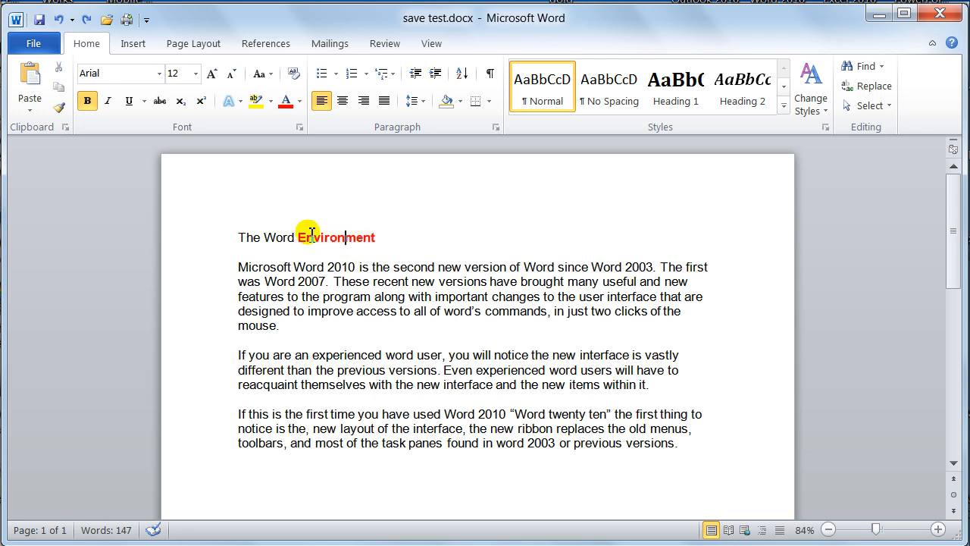
pyautogui.doubleClick(312, 237)
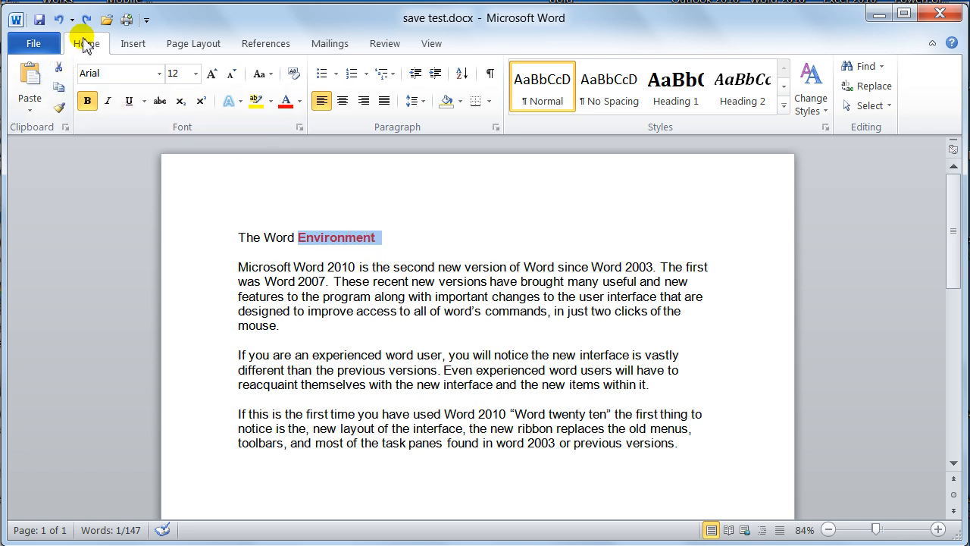
pyautogui.moveTo(59, 90)
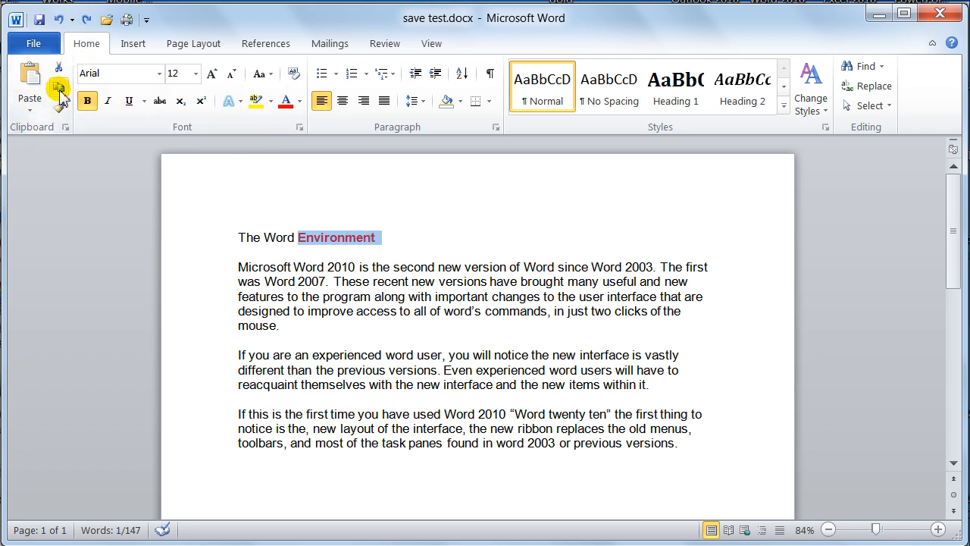
pyautogui.moveTo(56, 90)
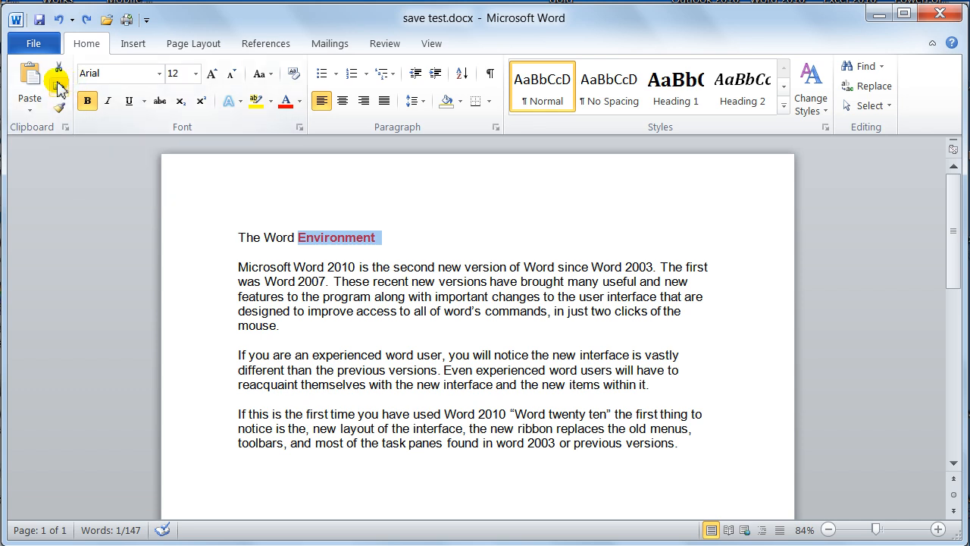
pyautogui.moveTo(52, 88)
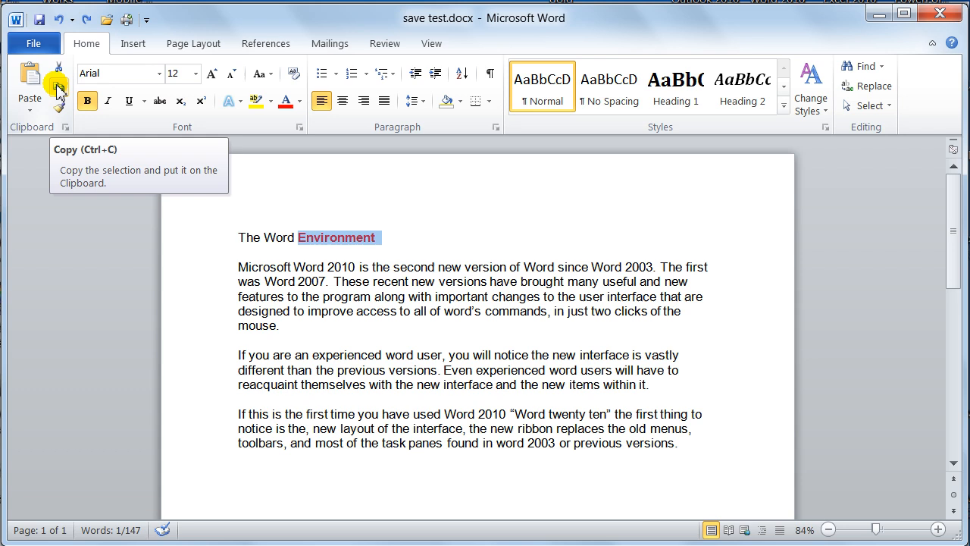
pyautogui.rightClick(337, 237)
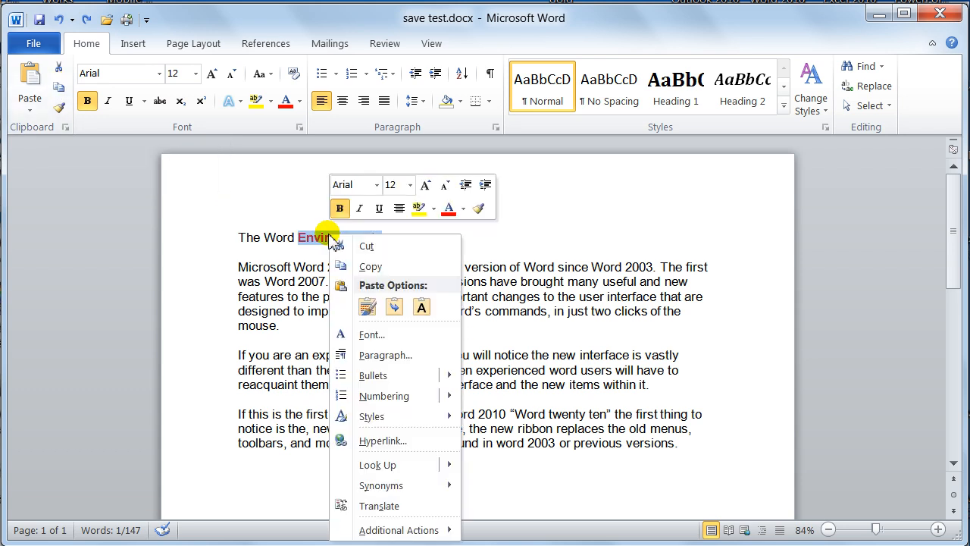
pyautogui.moveTo(370, 266)
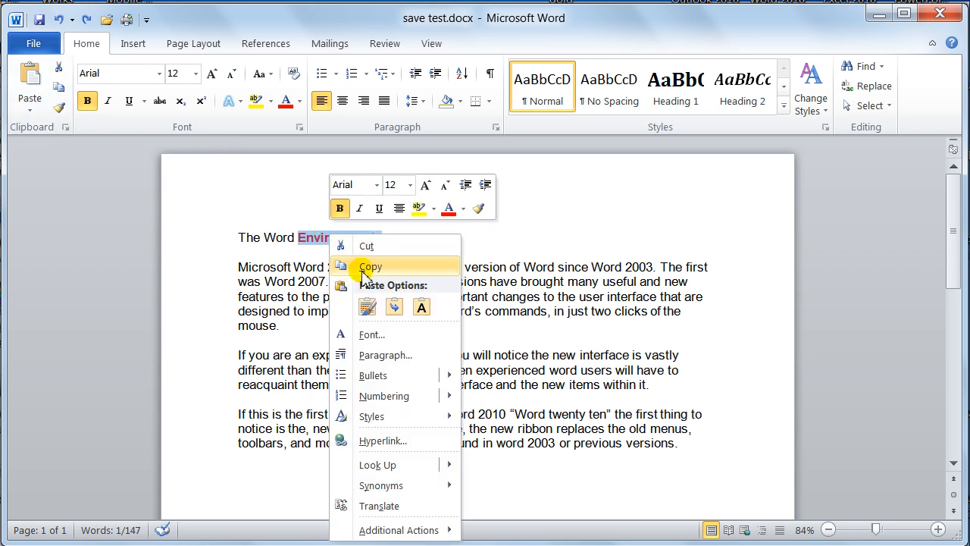
pyautogui.click(370, 267)
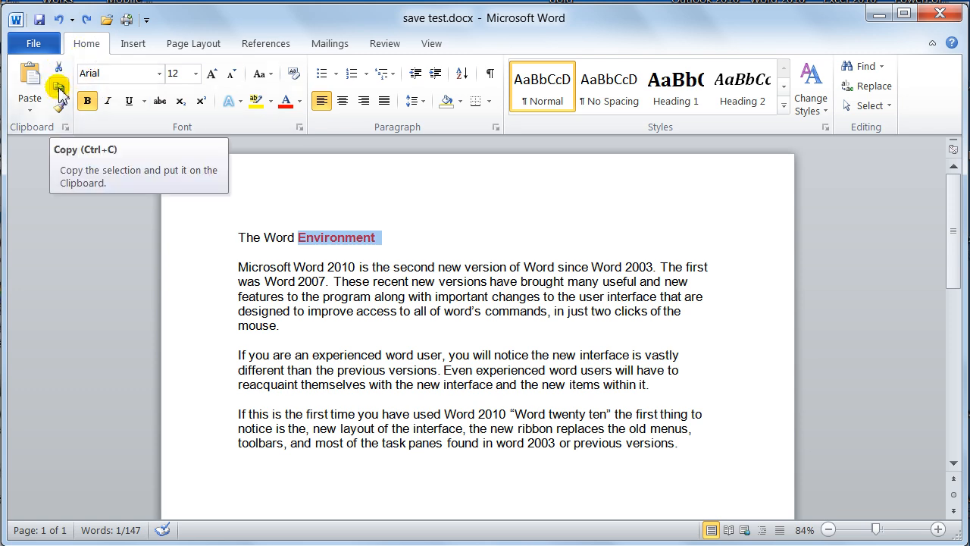
pyautogui.moveTo(82, 210)
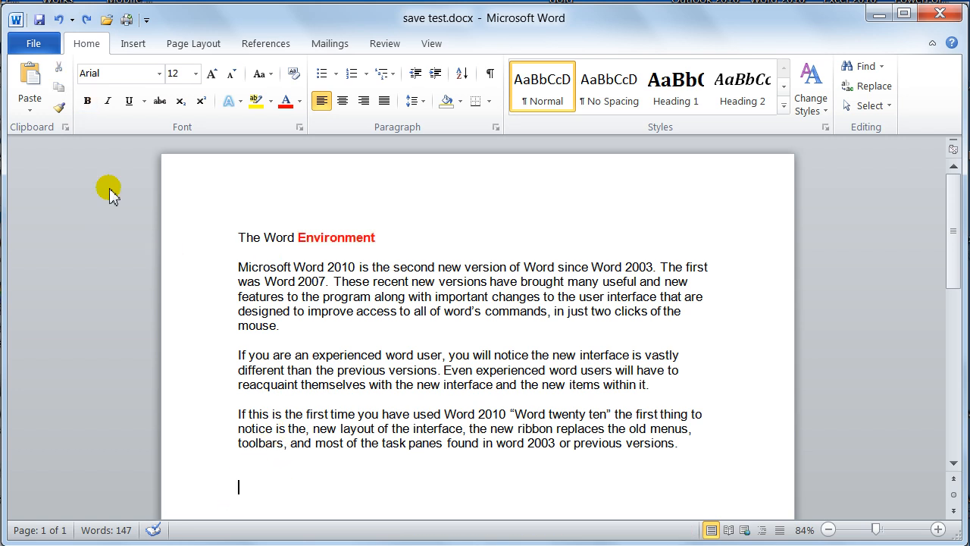
pyautogui.moveTo(29, 82)
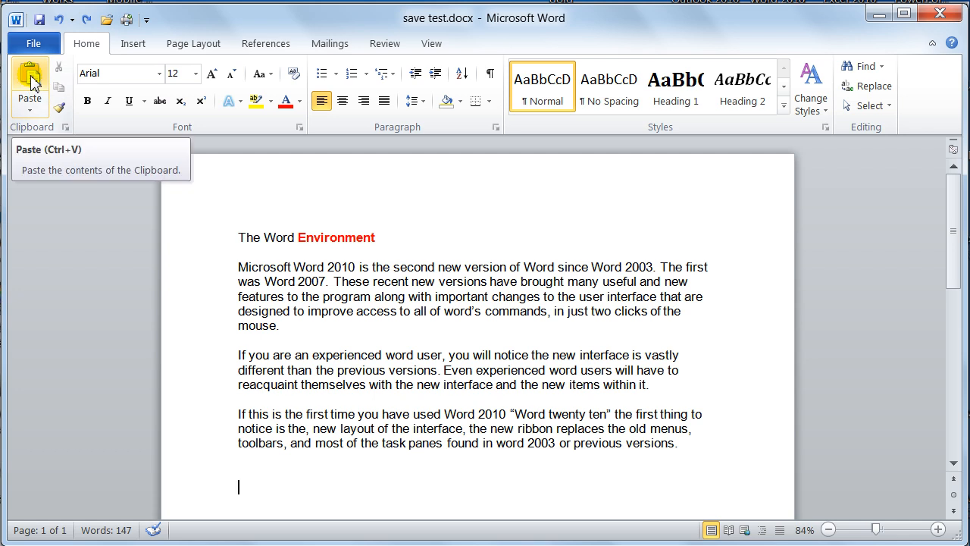
pyautogui.click(29, 75)
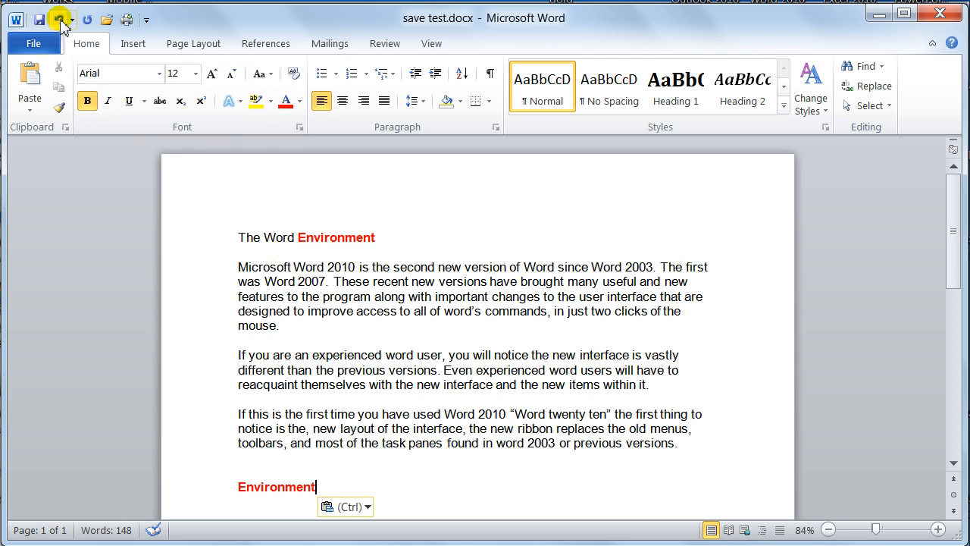
pyautogui.moveTo(61, 18)
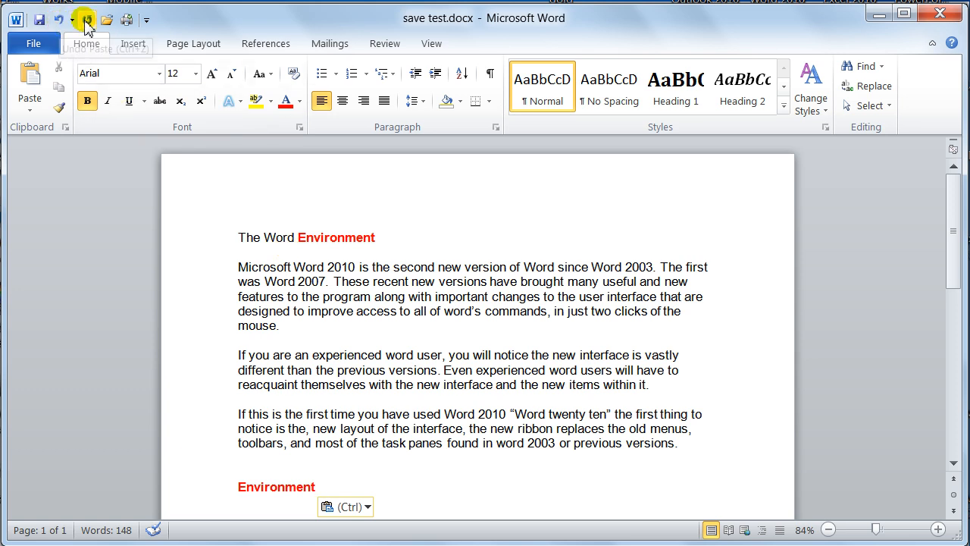
pyautogui.moveTo(85, 22)
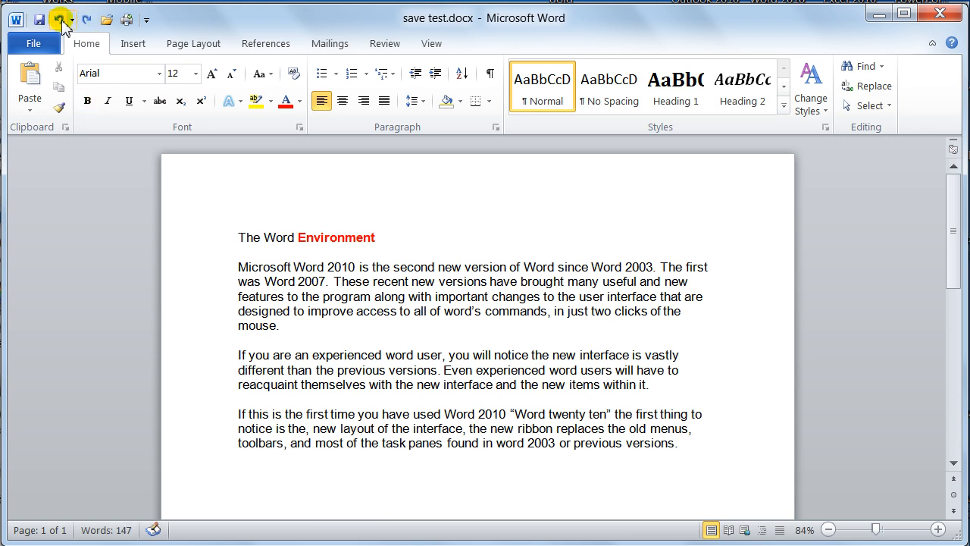
pyautogui.doubleClick(335, 236)
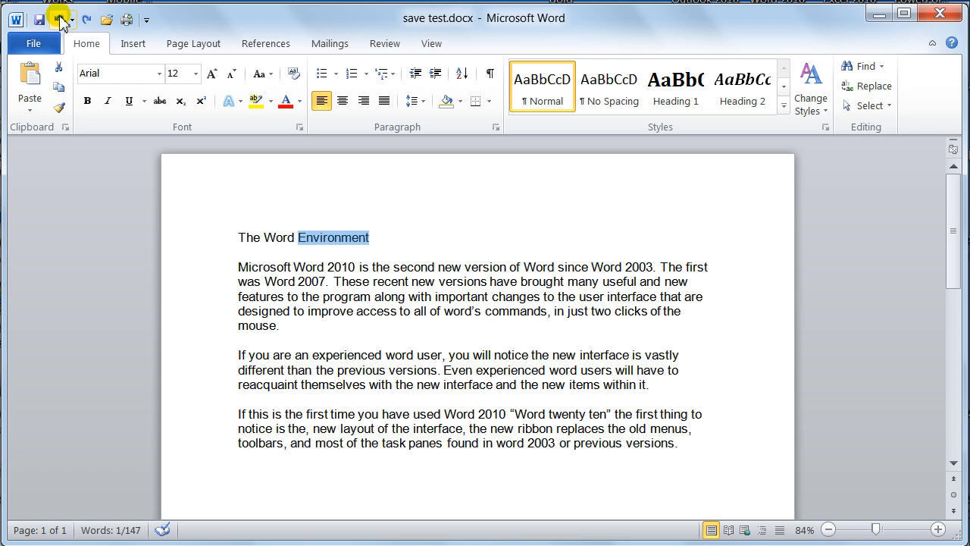
pyautogui.moveTo(64, 17)
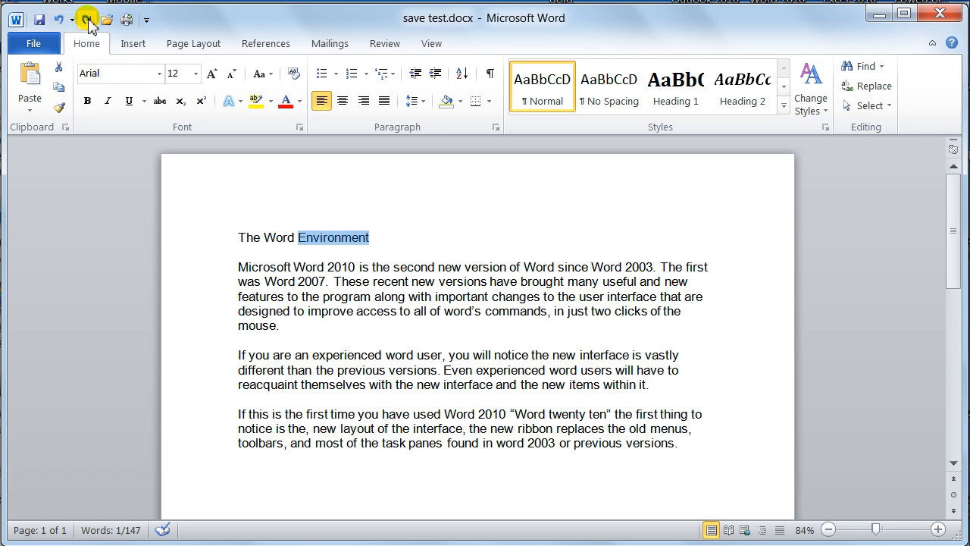
pyautogui.click(87, 100)
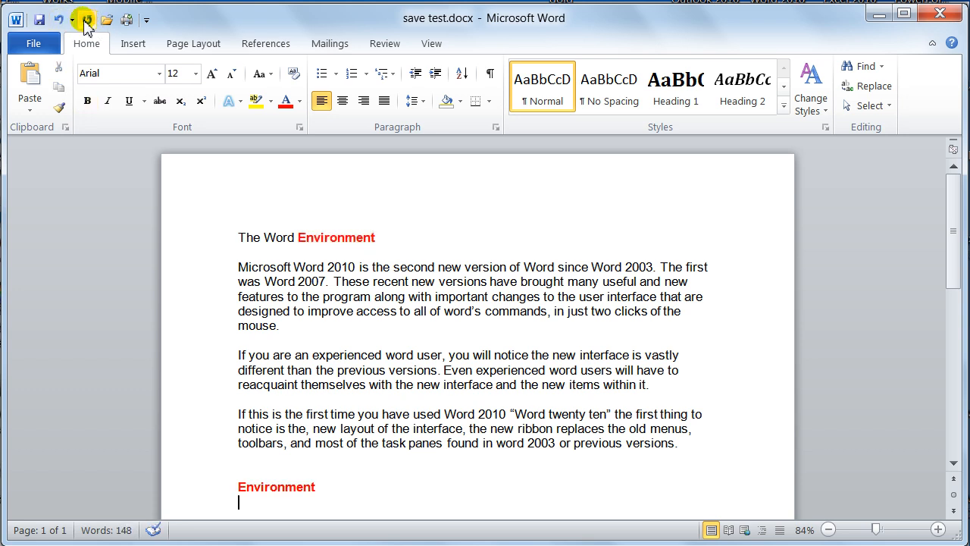
pyautogui.moveTo(89, 22)
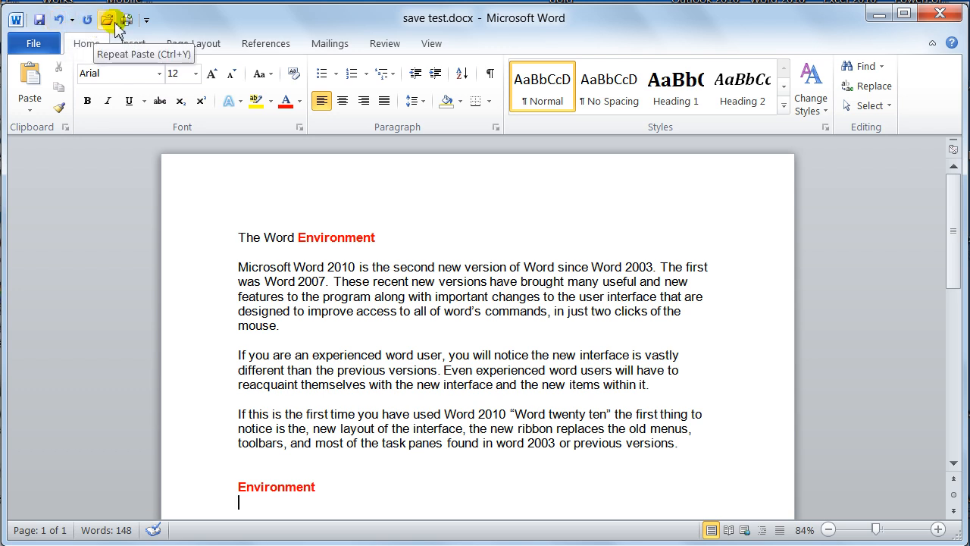
pyautogui.moveTo(113, 26)
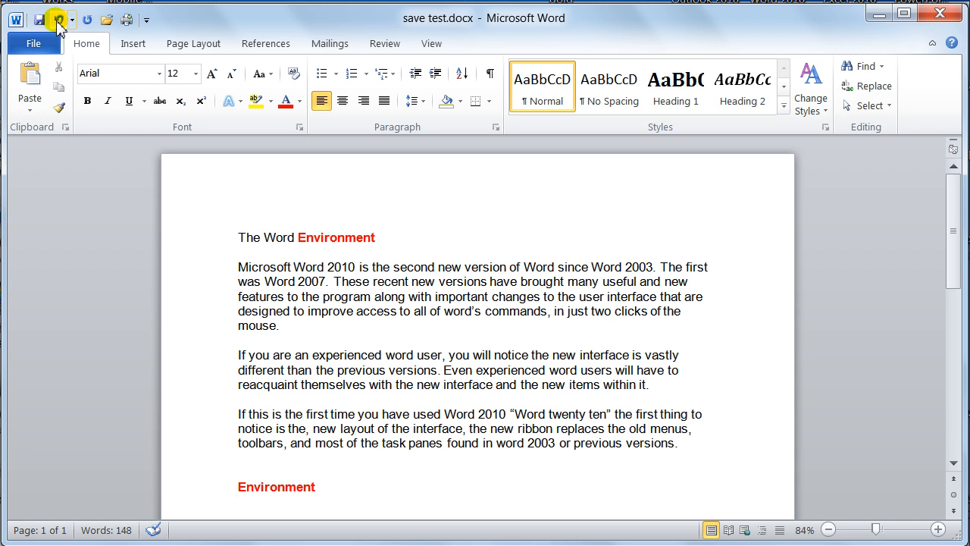
pyautogui.moveTo(82, 21)
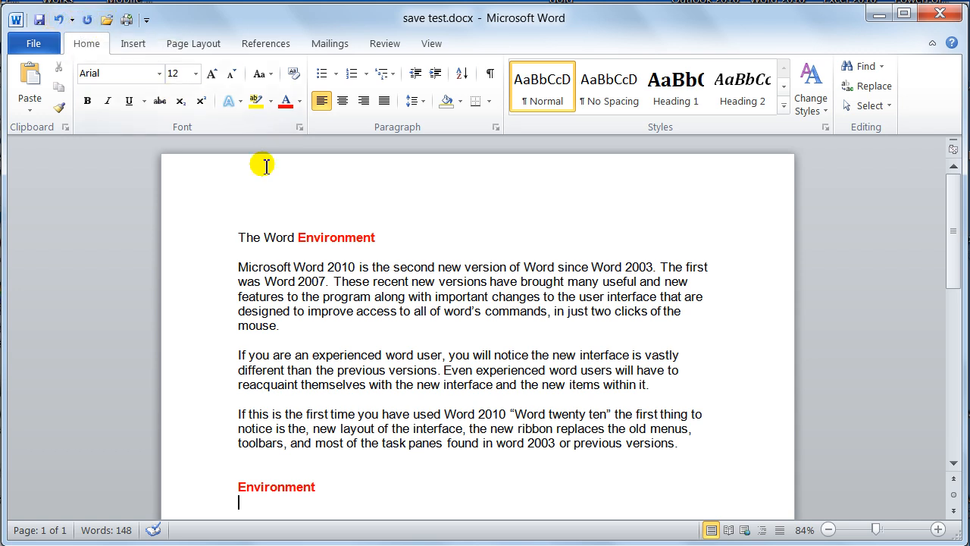
pyautogui.moveTo(103, 47)
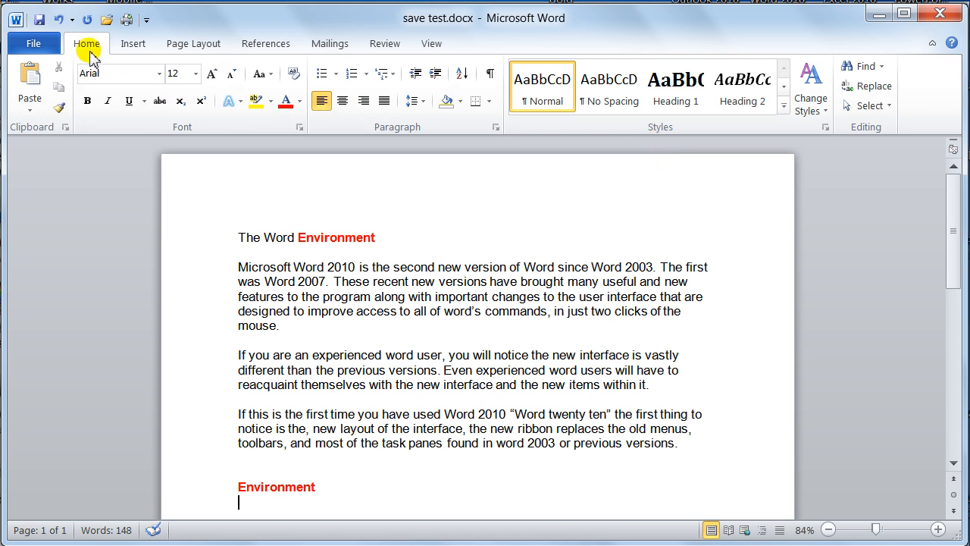
pyautogui.moveTo(876, 136)
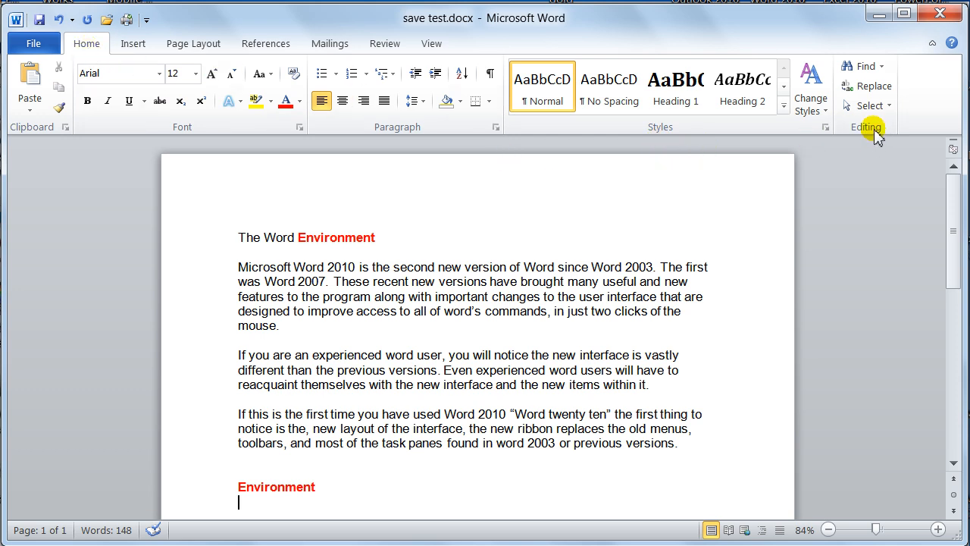
pyautogui.moveTo(855, 128)
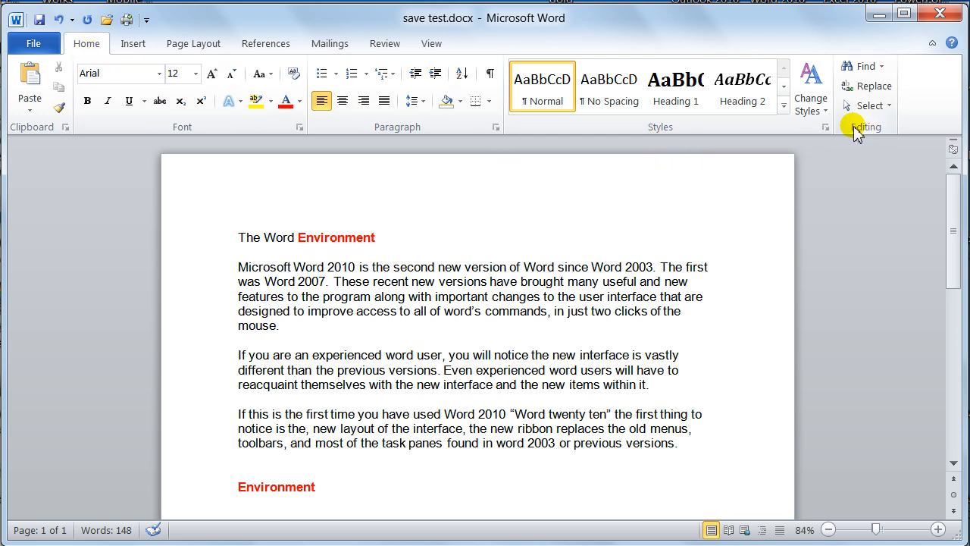
pyautogui.moveTo(861, 68)
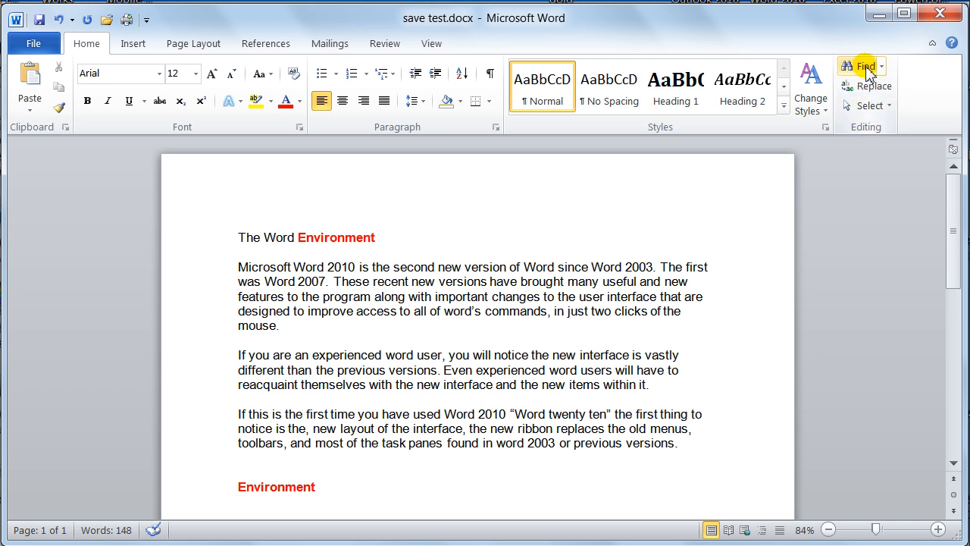
pyautogui.moveTo(873, 85)
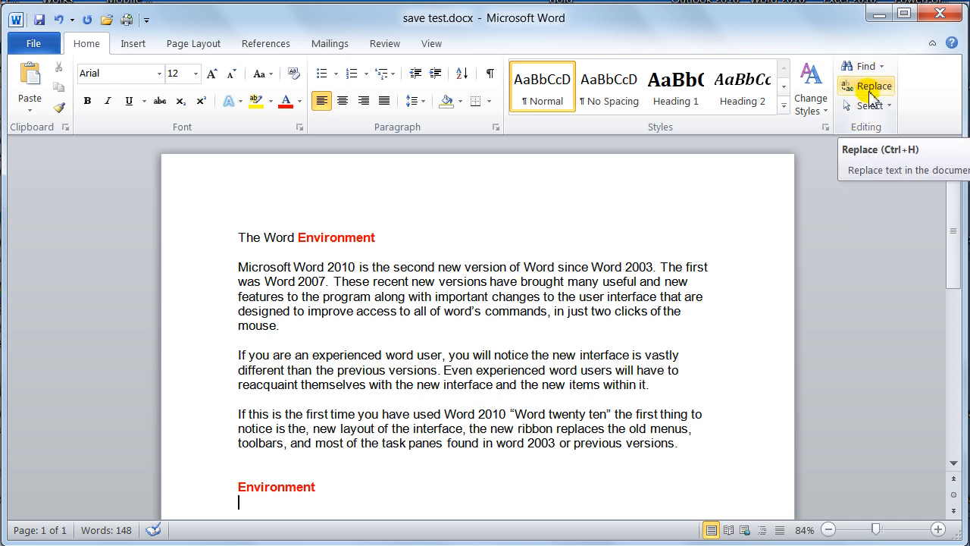
# Step: Open Find and Replace on its Go To tab from the Home tab's Find dropdown
pyautogui.click(874, 67)
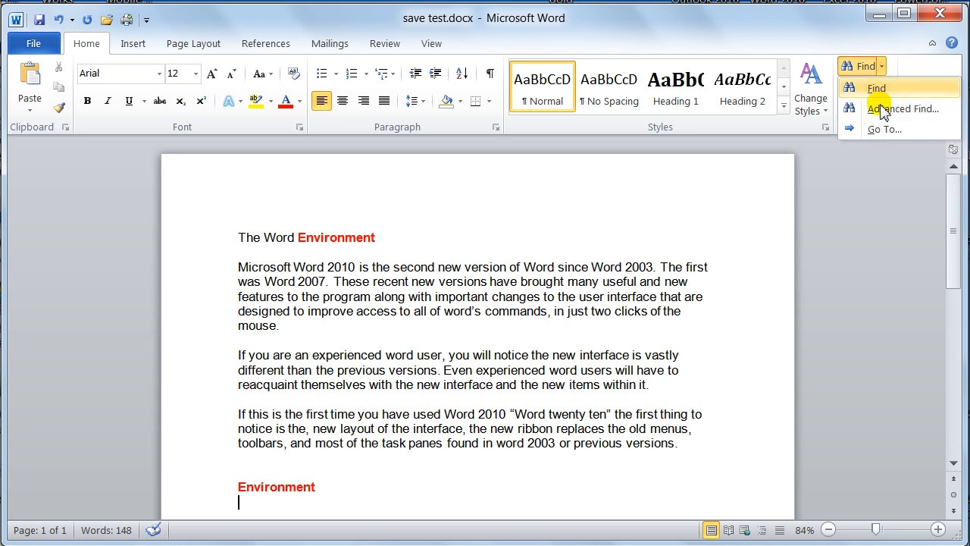
pyautogui.moveTo(885, 136)
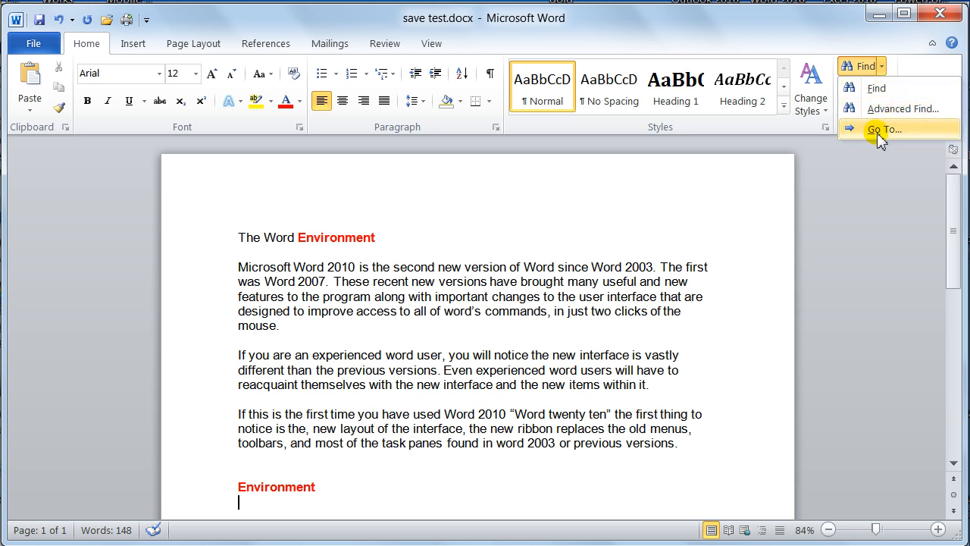
pyautogui.click(884, 129)
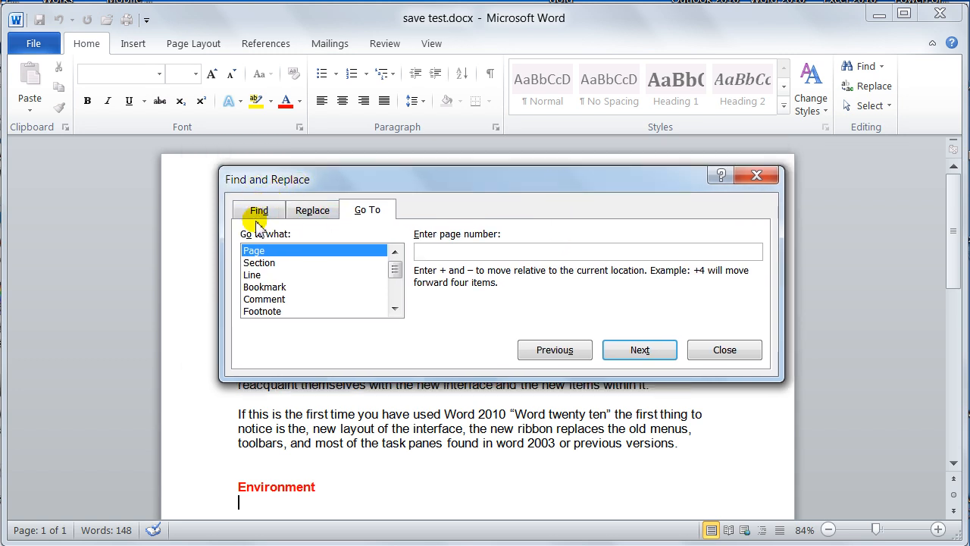
# Step: Find 'commands' with Find Next until Word reports the search finished, then dismiss the message
pyautogui.click(258, 209)
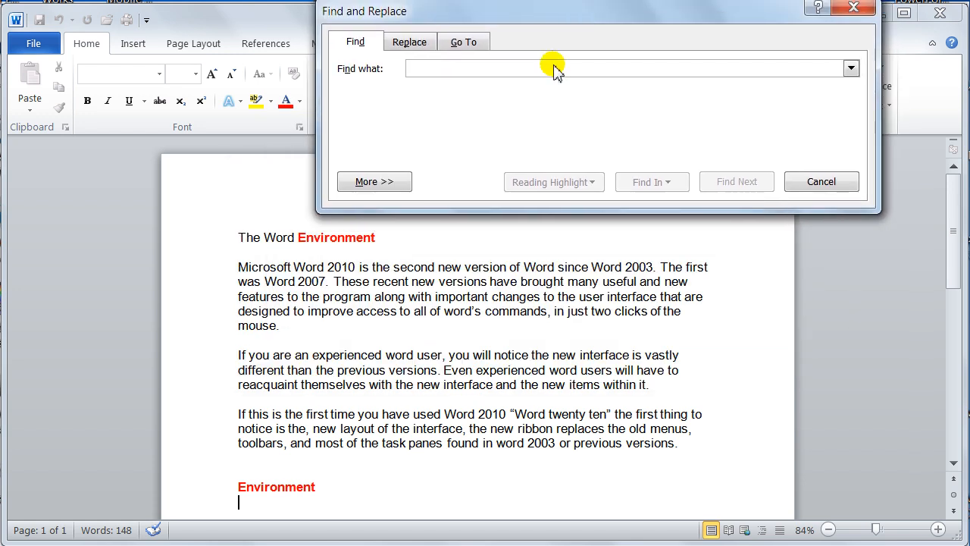
pyautogui.write('d')
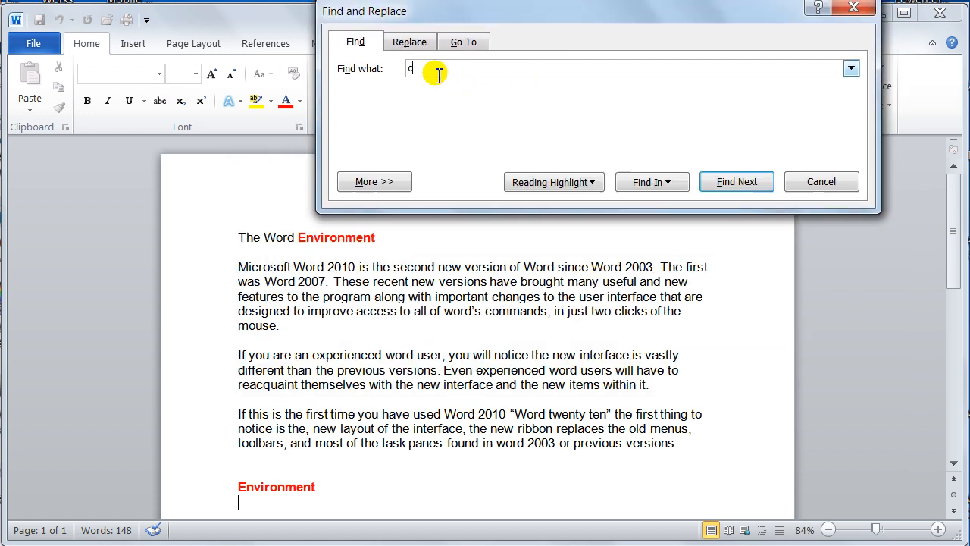
pyautogui.write('ommands')
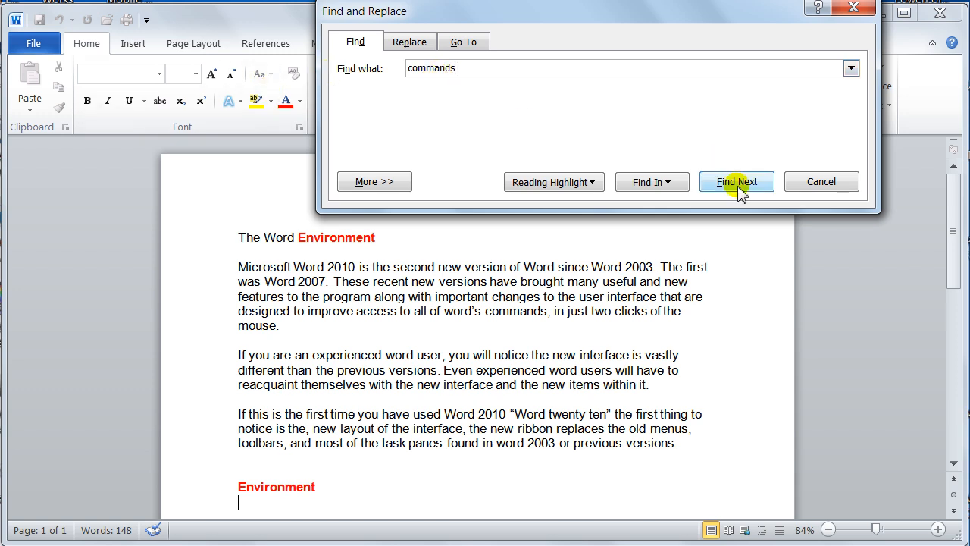
pyautogui.click(737, 182)
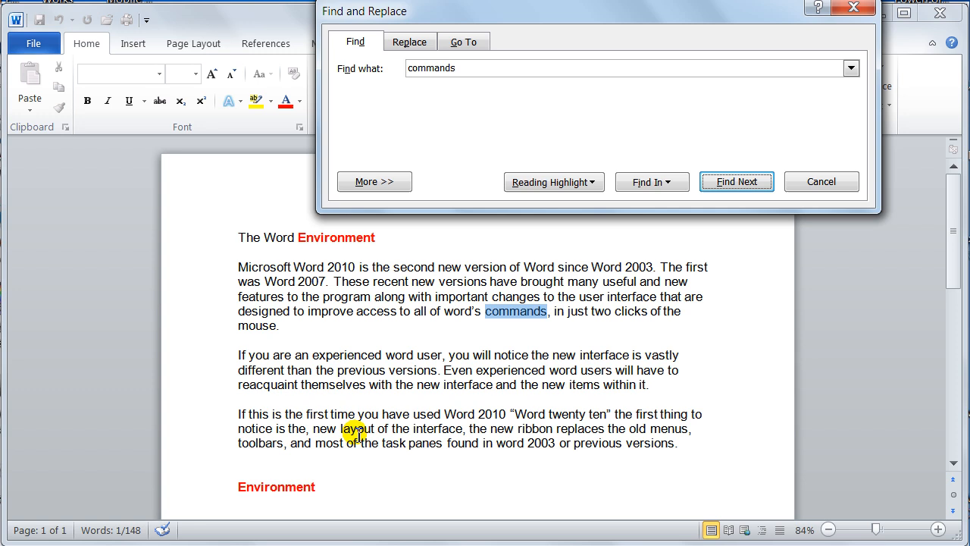
pyautogui.click(737, 182)
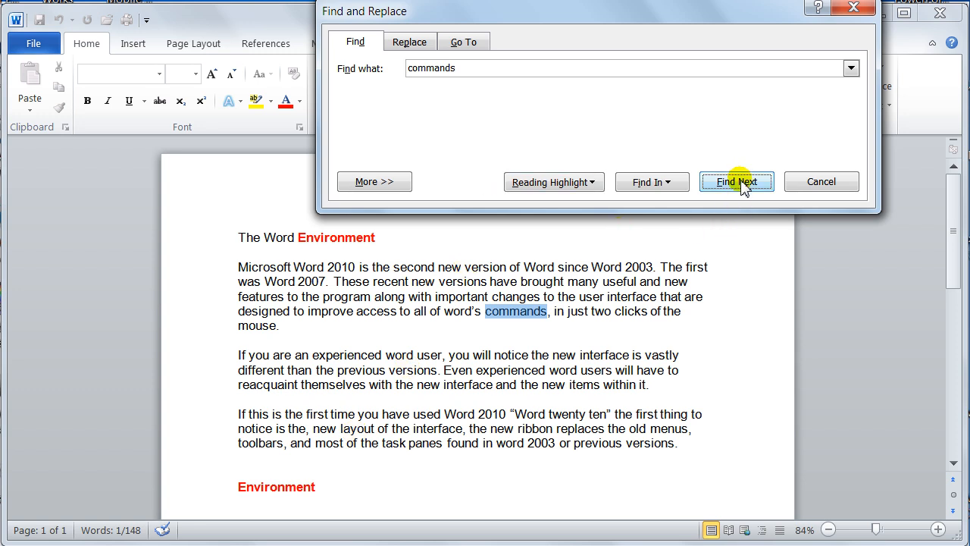
pyautogui.click(737, 182)
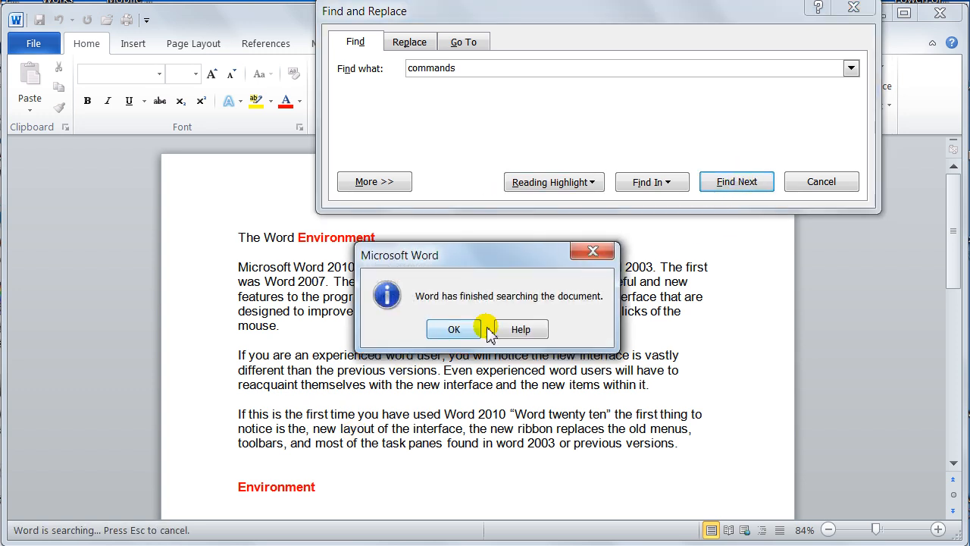
pyautogui.click(453, 328)
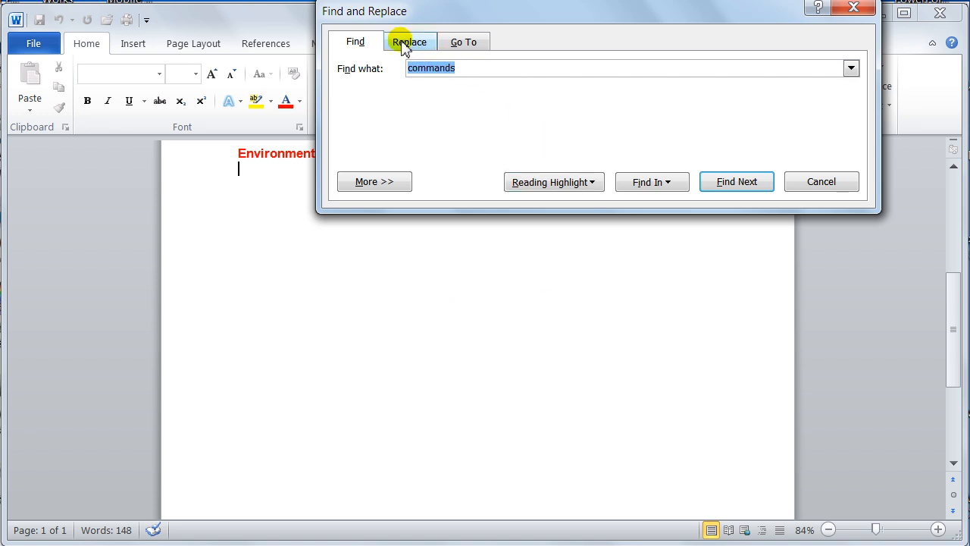
# Step: Set Replace to find 'Word' and replace with 'Excel', moving the dialog below the text
pyautogui.click(410, 42)
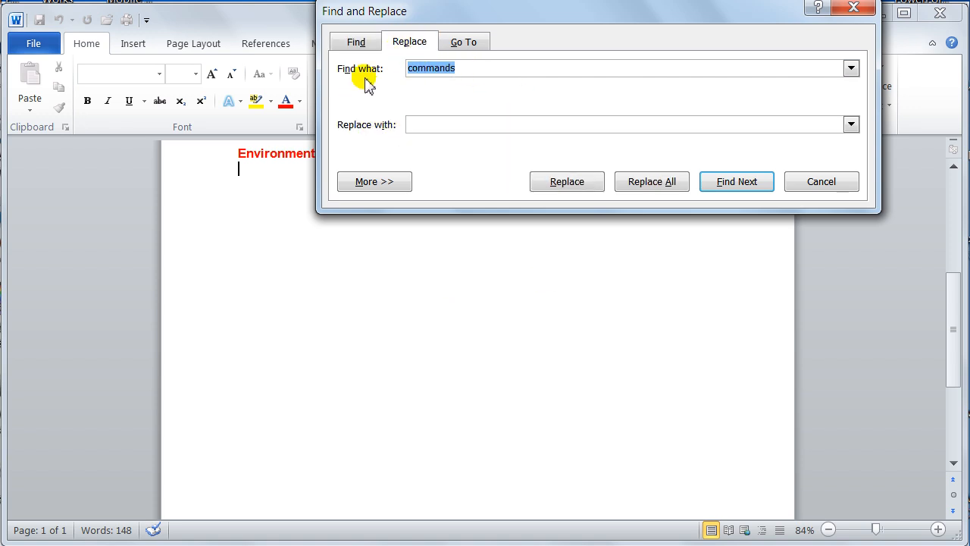
pyautogui.moveTo(484, 115)
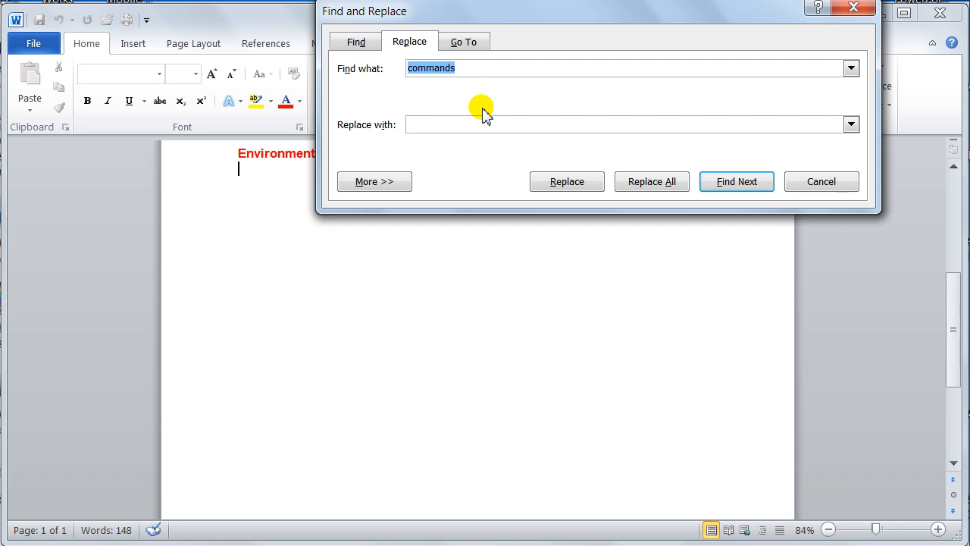
pyautogui.moveTo(515, 109)
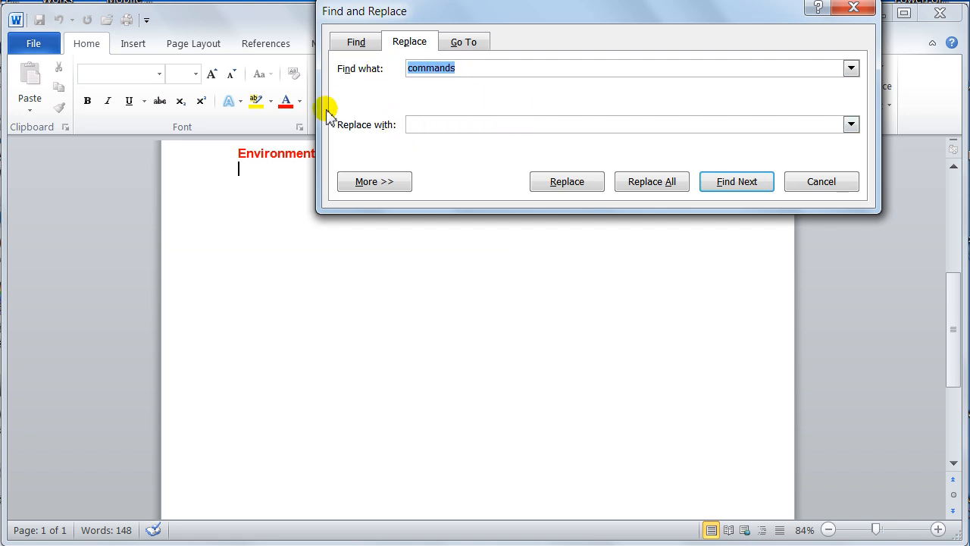
pyautogui.write('Wo')
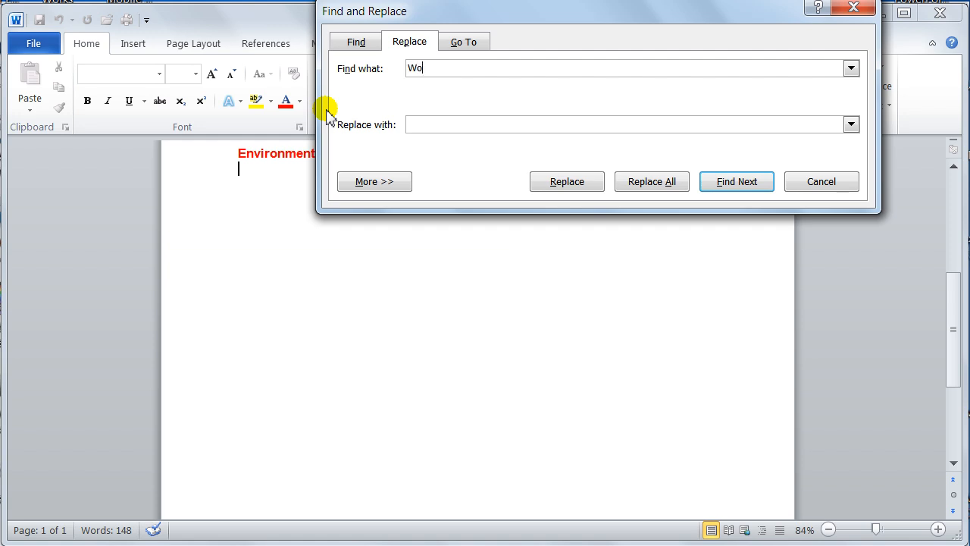
pyautogui.write('rd')
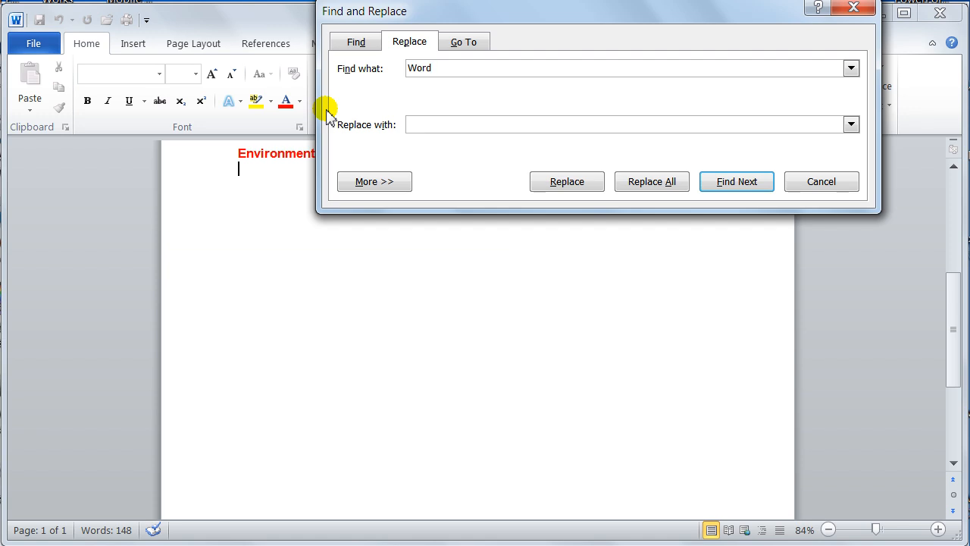
pyautogui.write('E')
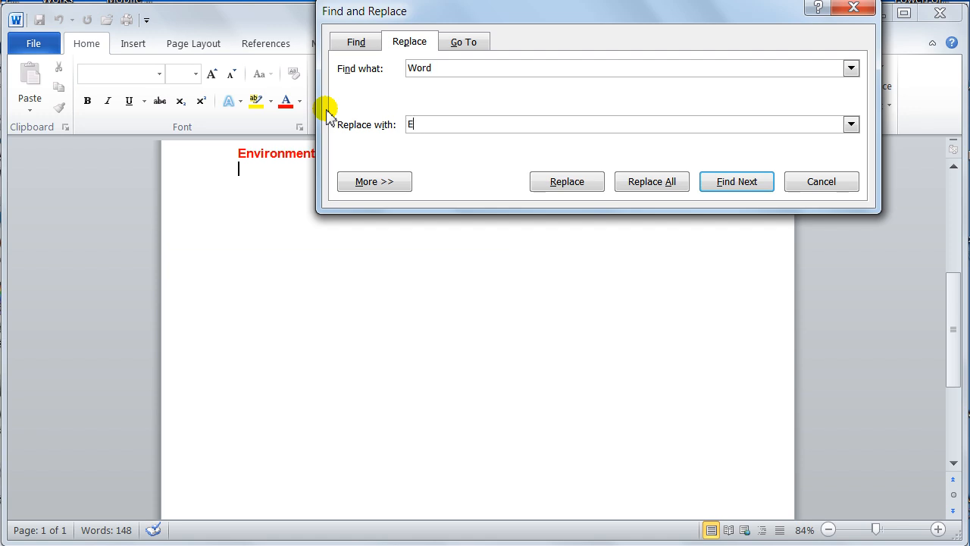
pyautogui.write('xcel')
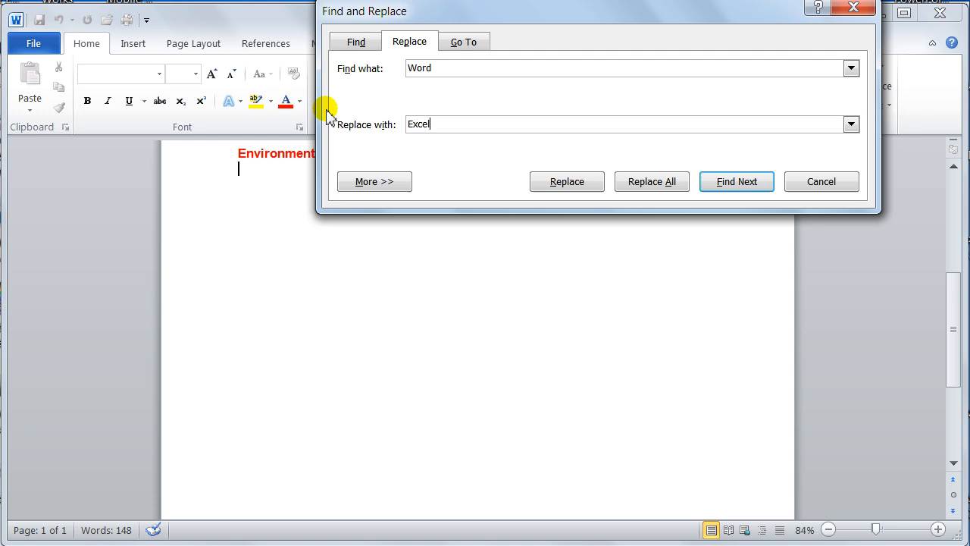
pyautogui.moveTo(601, 28)
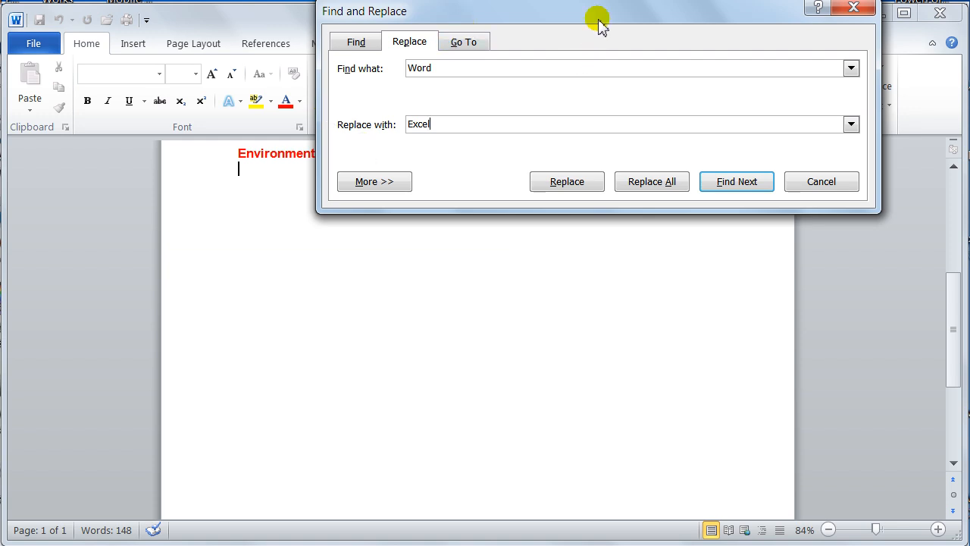
pyautogui.moveTo(597, 22); pyautogui.dragTo(454, 295)
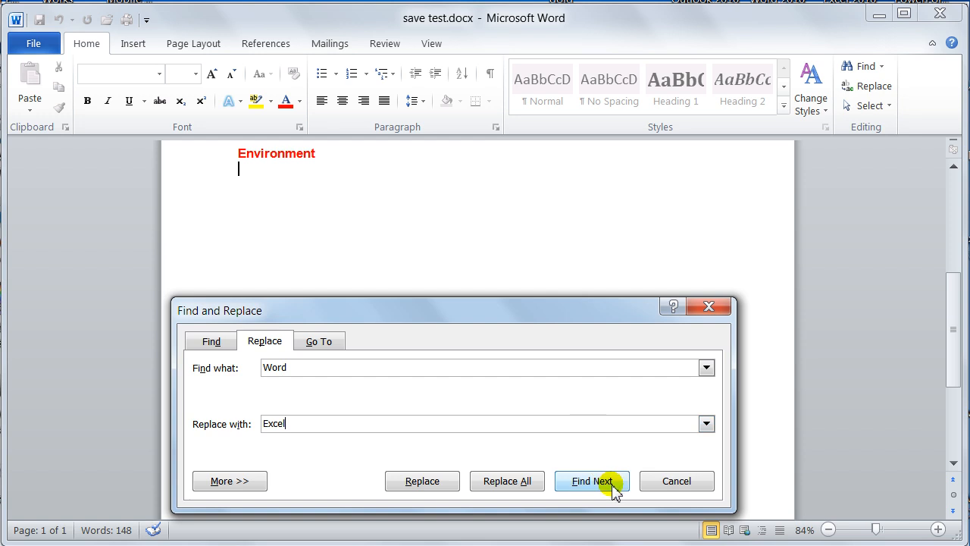
# Step: Step through the occurrences of 'Word' with Find Next without replacing any
pyautogui.click(593, 480)
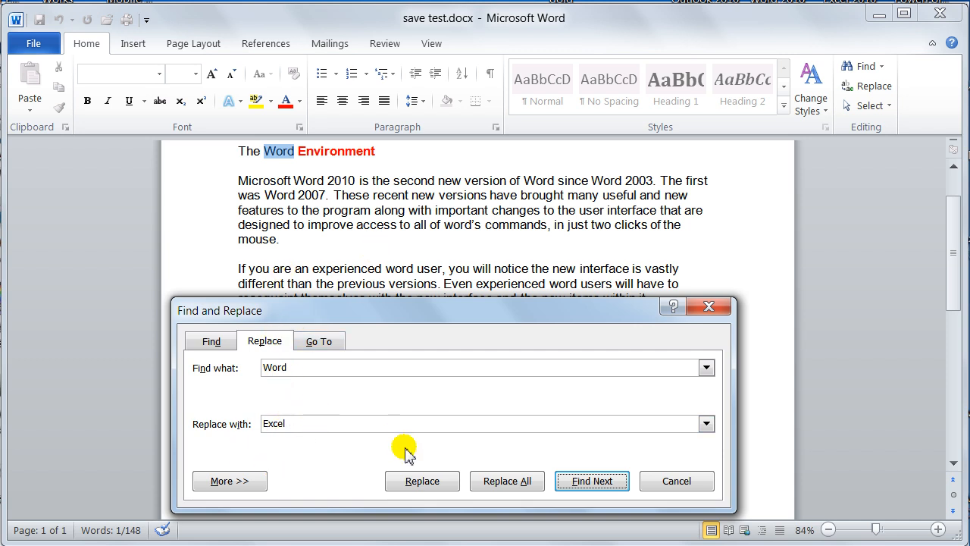
pyautogui.moveTo(507, 480)
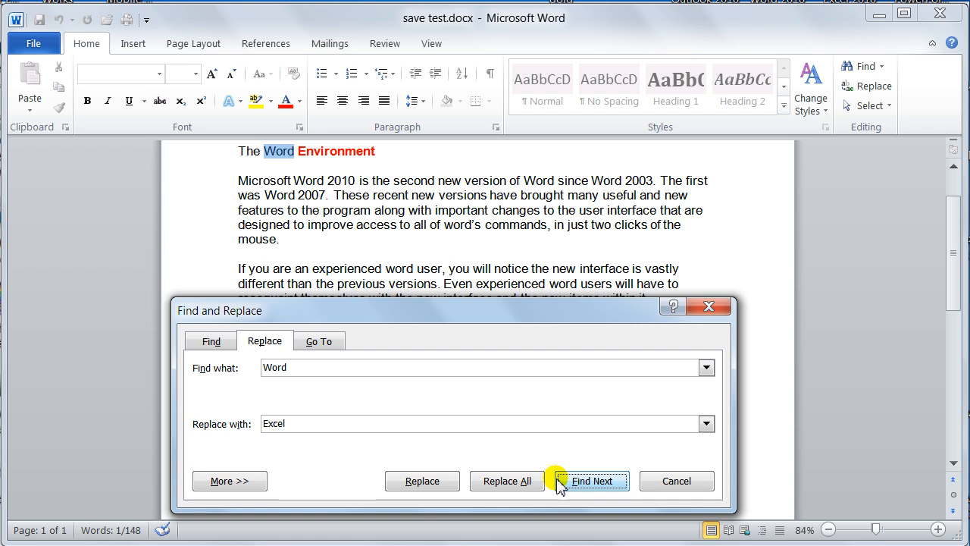
pyautogui.click(597, 480)
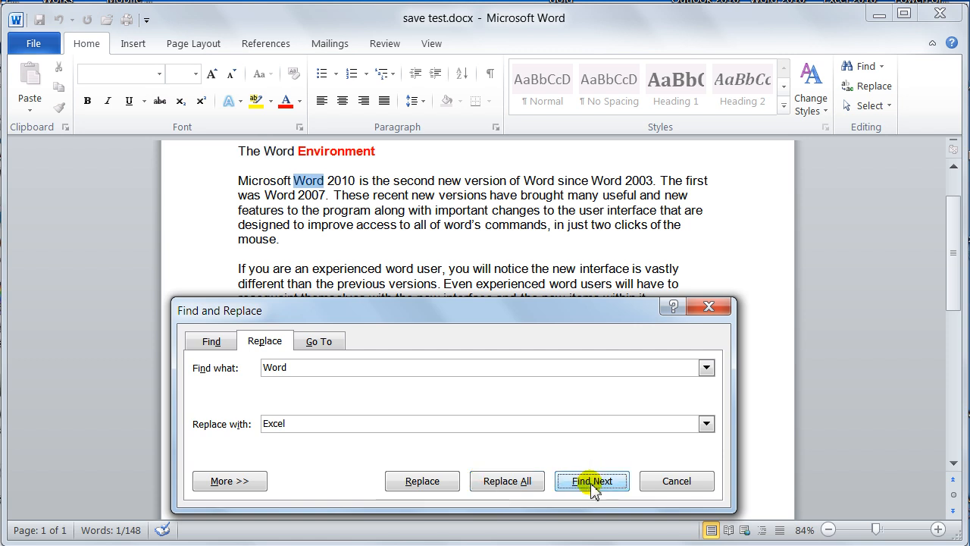
pyautogui.moveTo(609, 506)
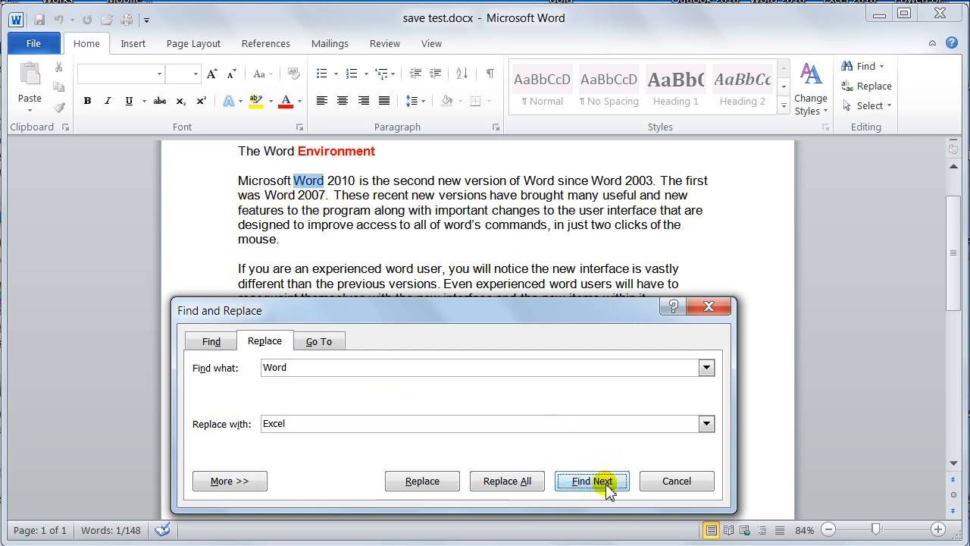
pyautogui.click(591, 480)
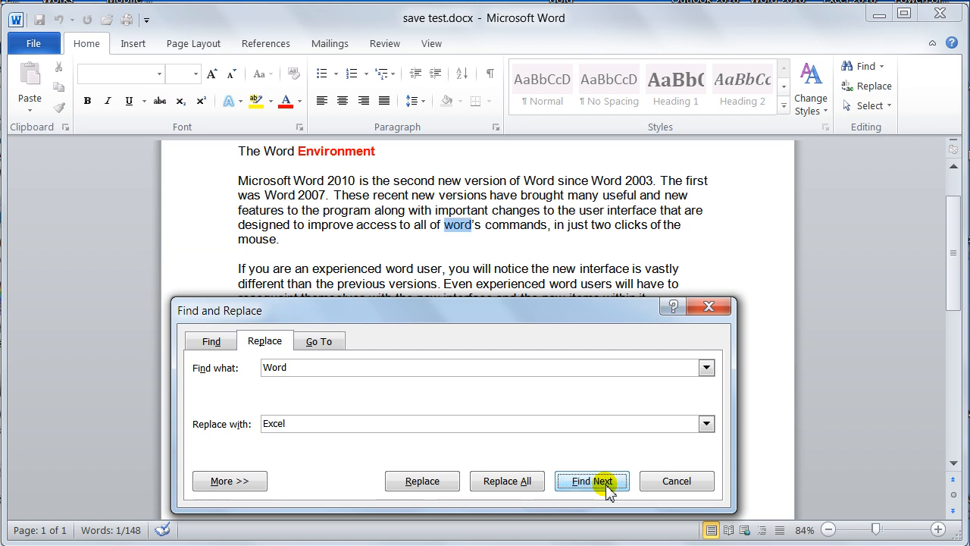
pyautogui.click(590, 480)
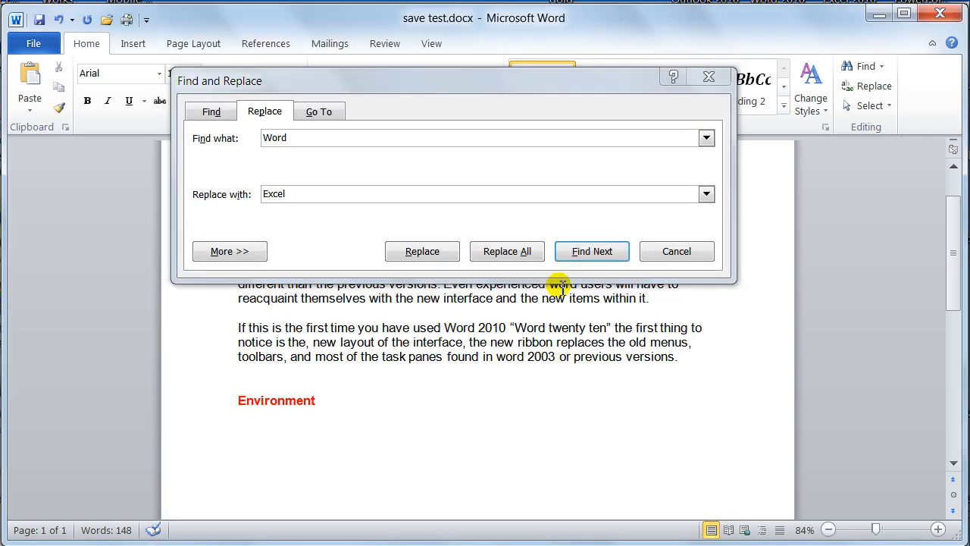
pyautogui.click(591, 252)
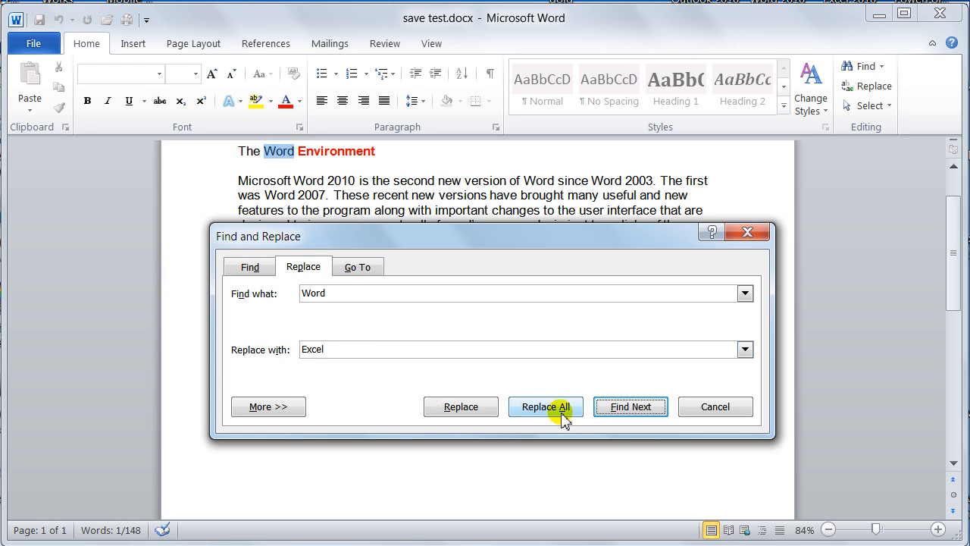
# Step: Replace all 11 occurrences of 'Word' with 'Excel' and close Find and Replace
pyautogui.click(546, 406)
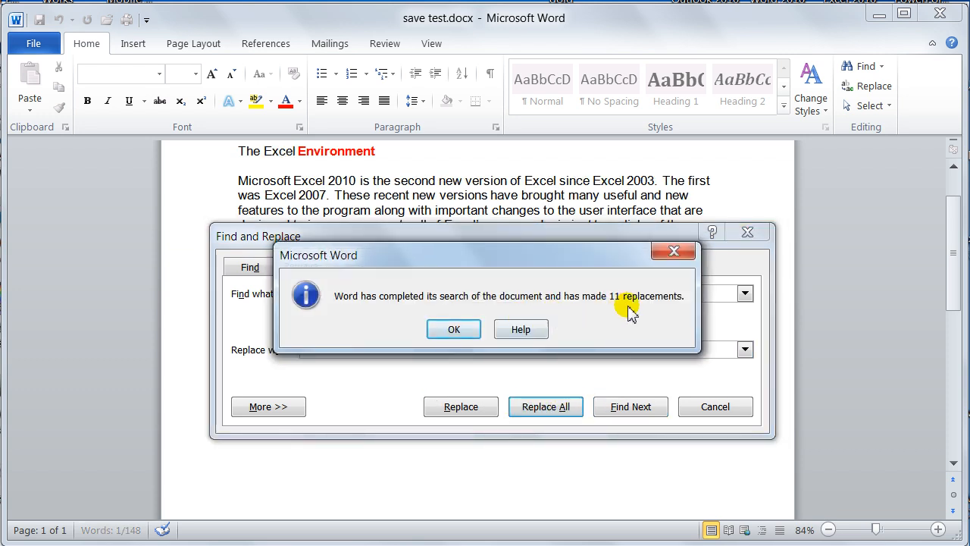
pyautogui.click(453, 329)
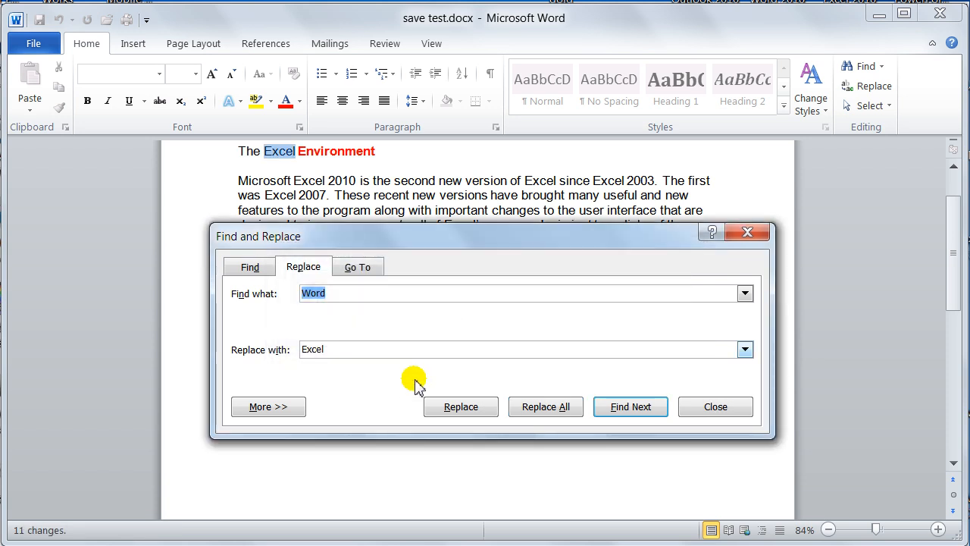
pyautogui.click(715, 406)
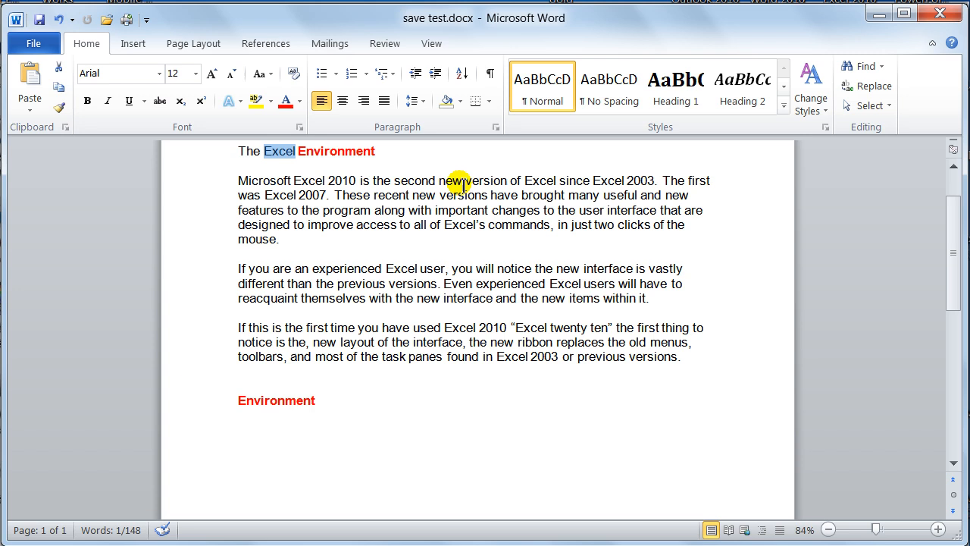
pyautogui.moveTo(476, 397)
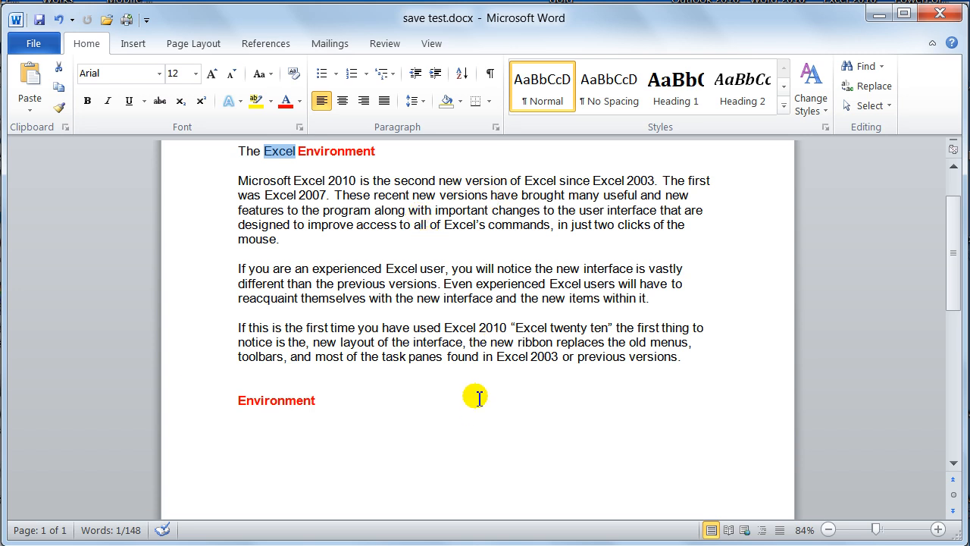
pyautogui.moveTo(509, 370)
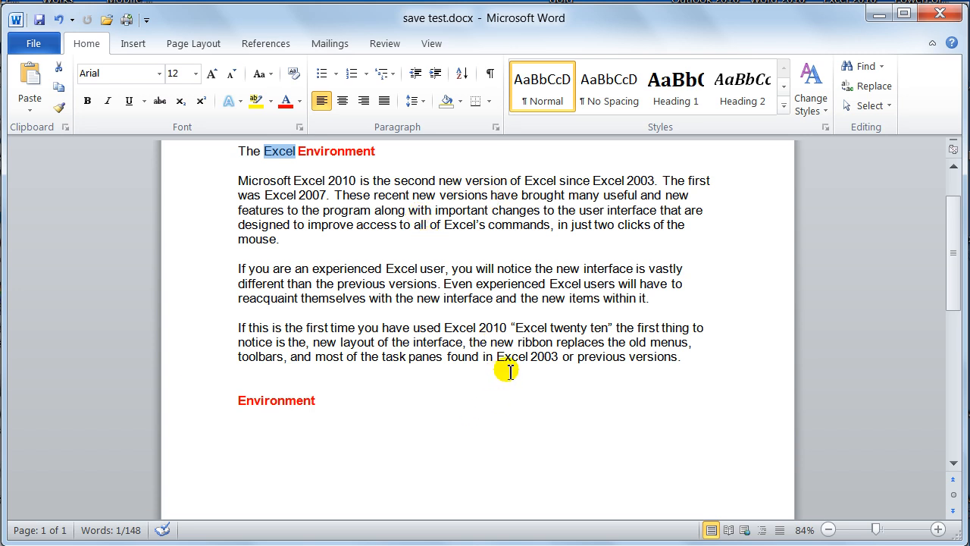